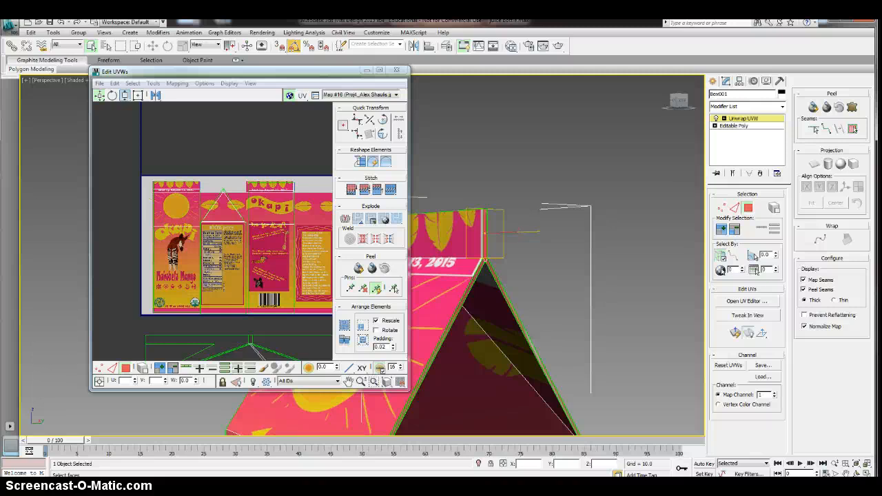
pyautogui.moveTo(147, 345)
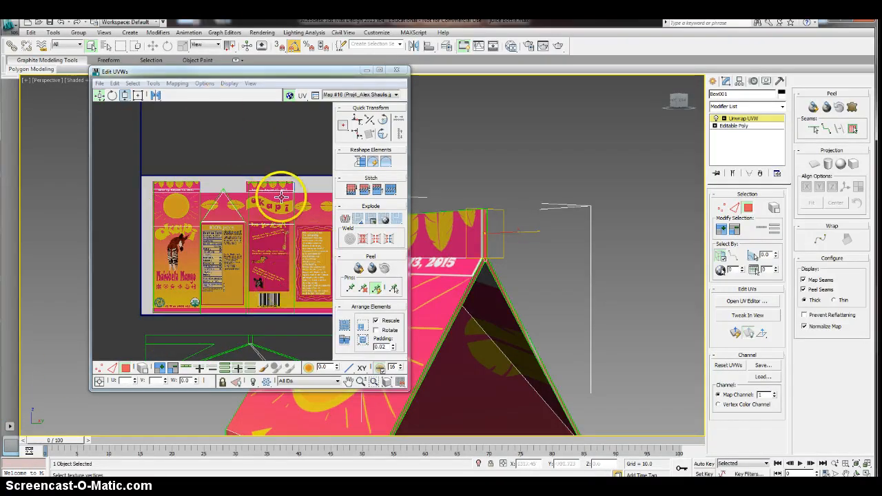
pyautogui.moveTo(293, 186)
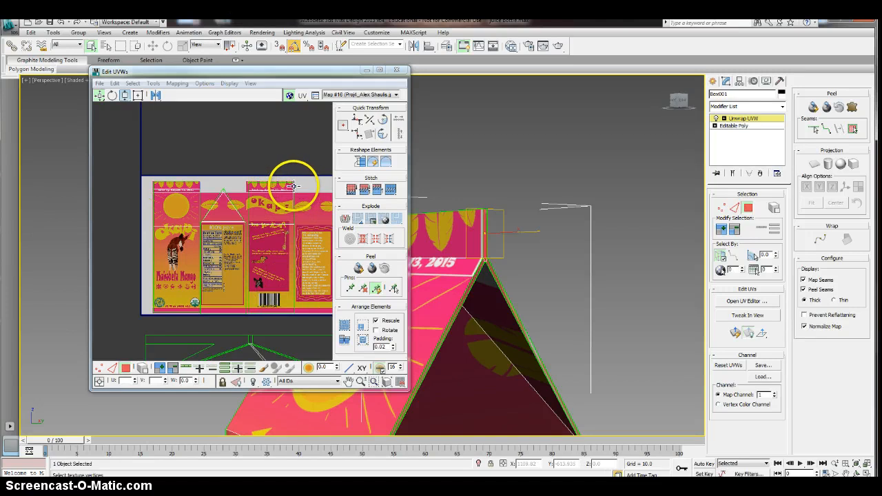
pyautogui.moveTo(453, 222)
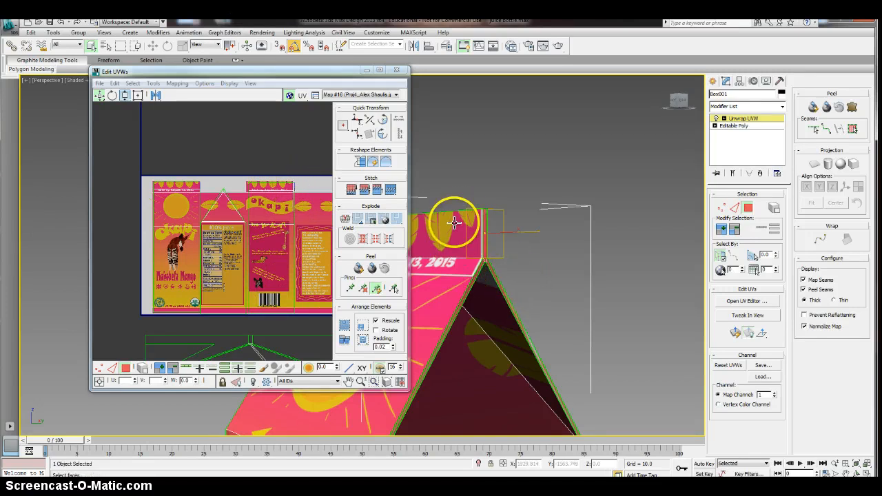
pyautogui.moveTo(488, 253)
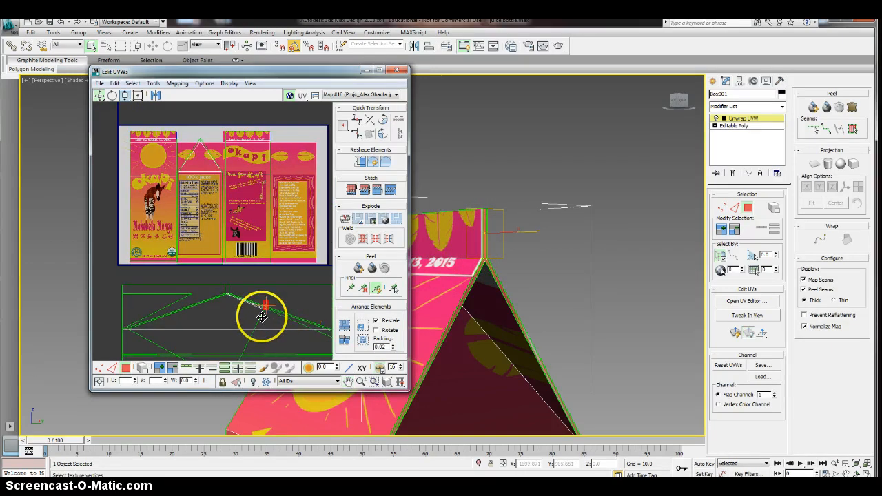
# Step: Drag a roof UV vertex into place over the carton's top label artwork
pyautogui.moveTo(262, 307); pyautogui.dragTo(176, 186)
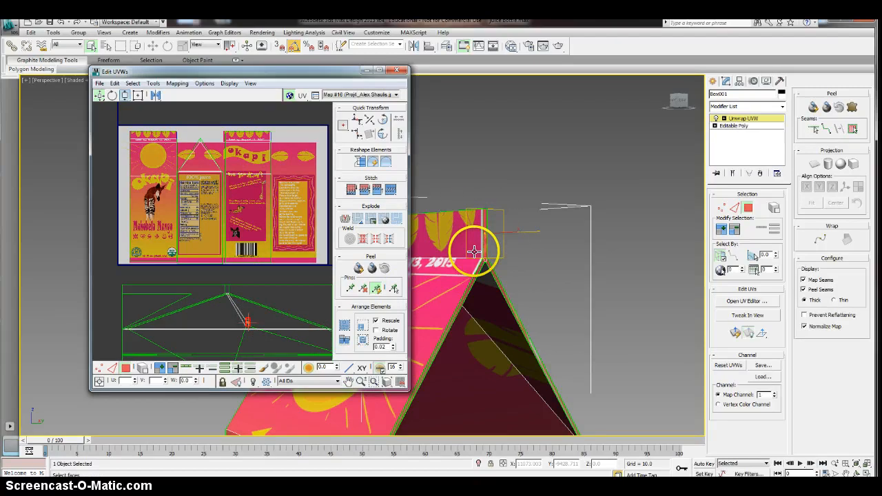
pyautogui.moveTo(482, 264)
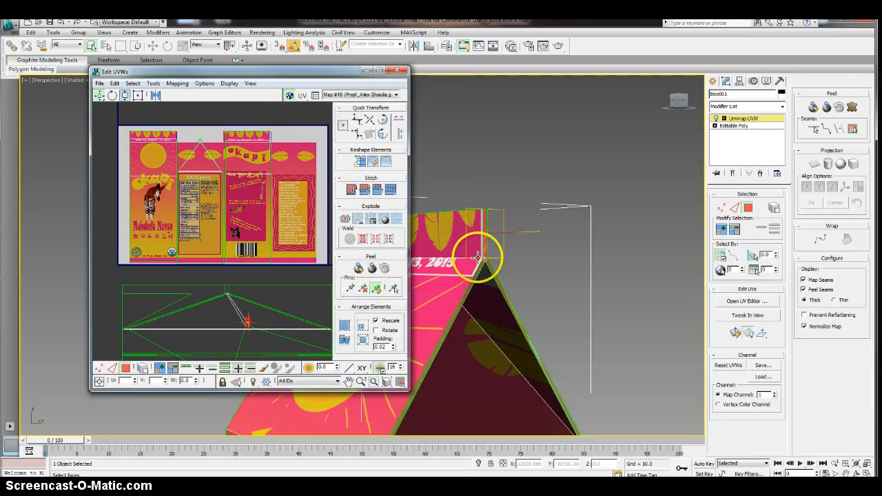
pyautogui.moveTo(479, 203)
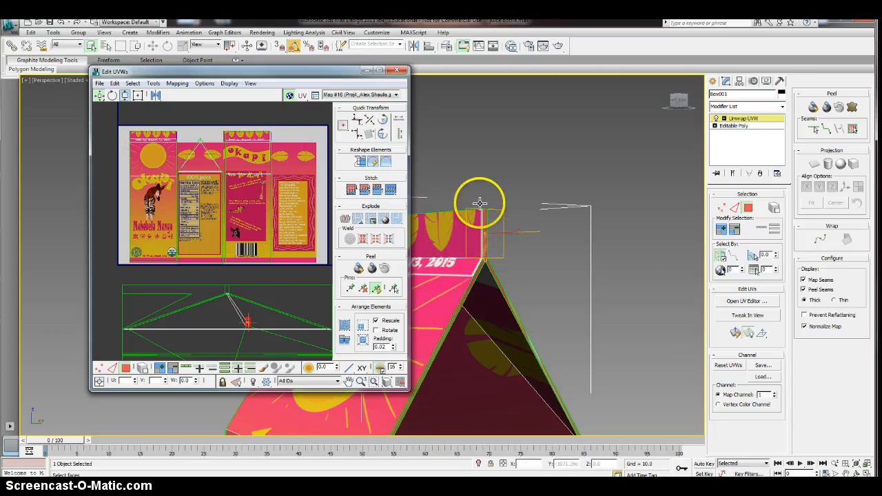
pyautogui.moveTo(499, 227)
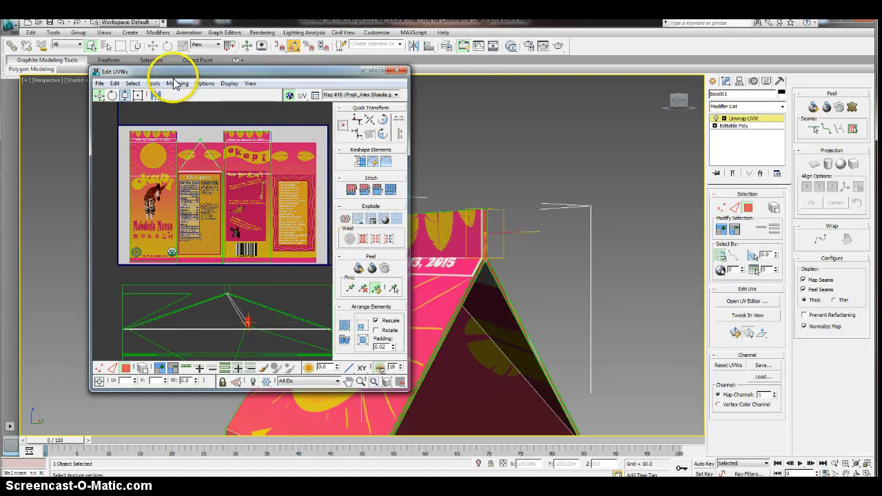
pyautogui.click(153, 83)
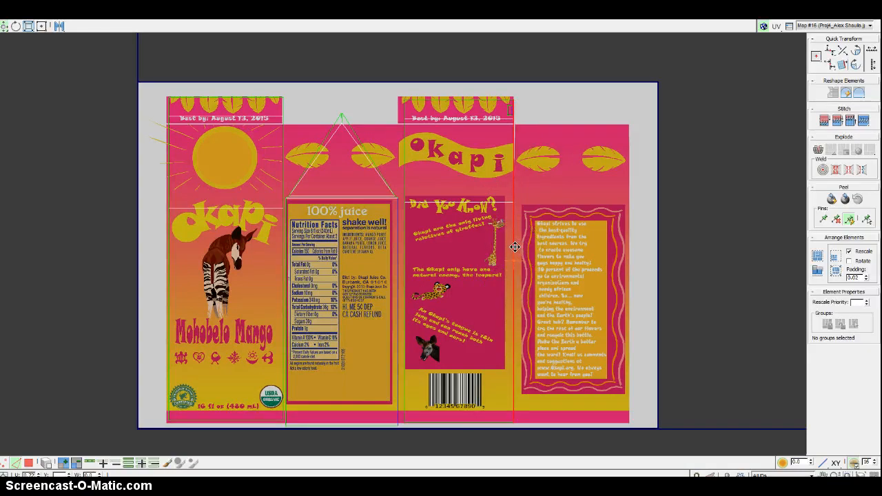
pyautogui.moveTo(404, 114)
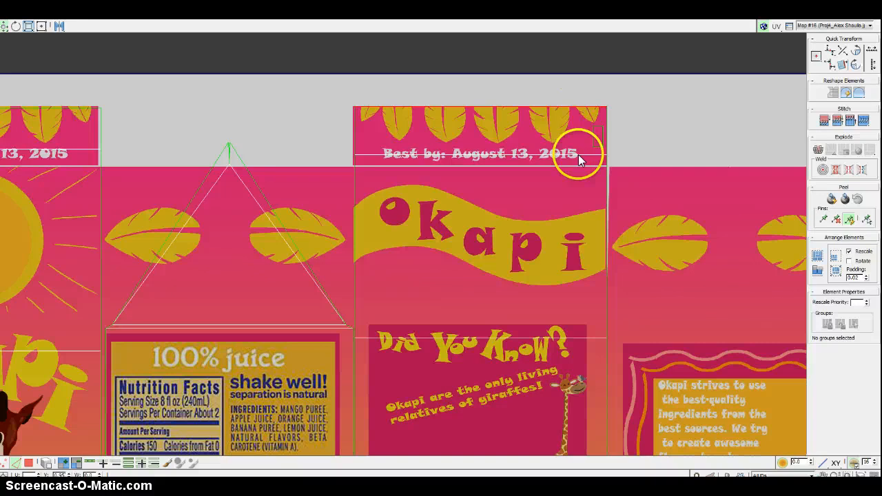
pyautogui.moveTo(584, 154)
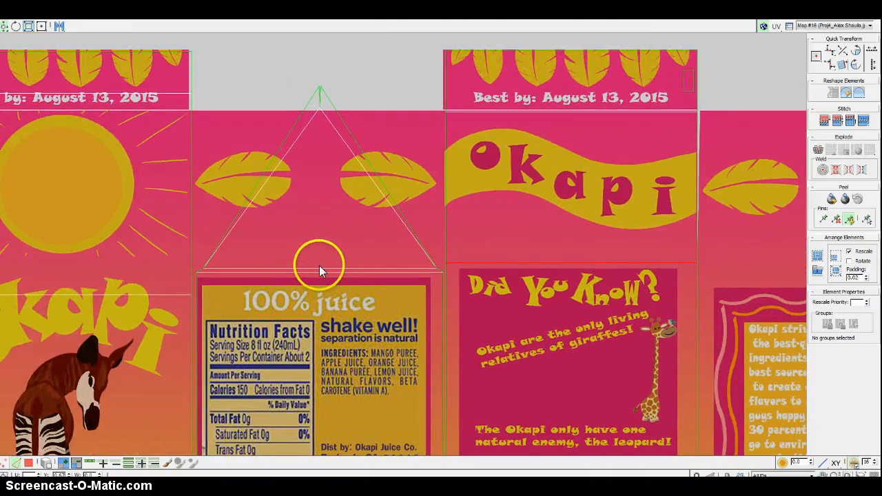
pyautogui.moveTo(314, 293)
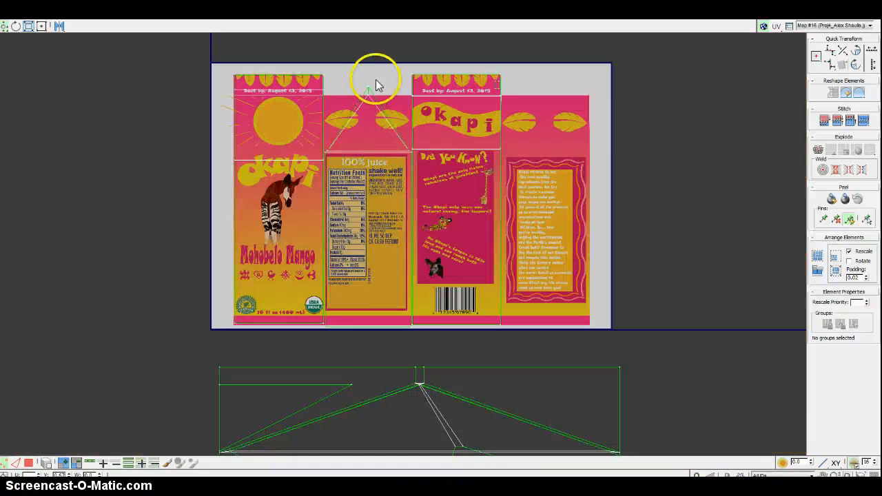
pyautogui.moveTo(344, 123)
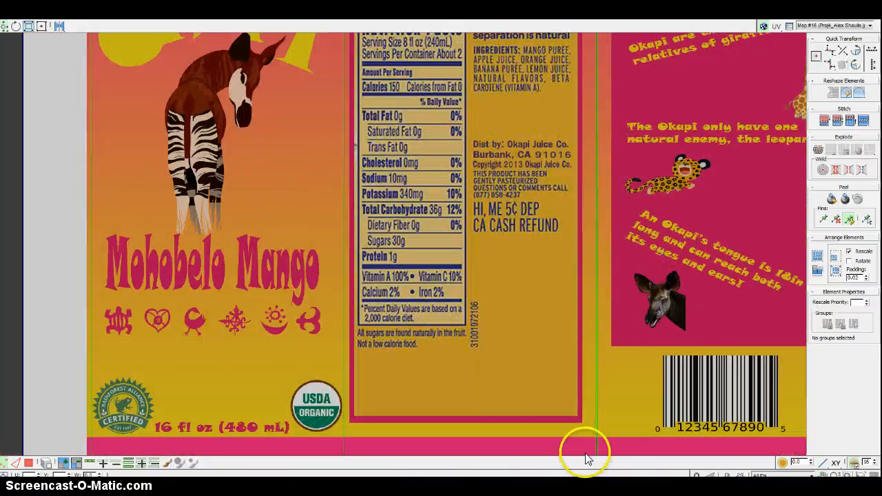
# Step: Scroll-zoom the Edit UVWs view toward the bottom of the label texture
pyautogui.scroll(-3)
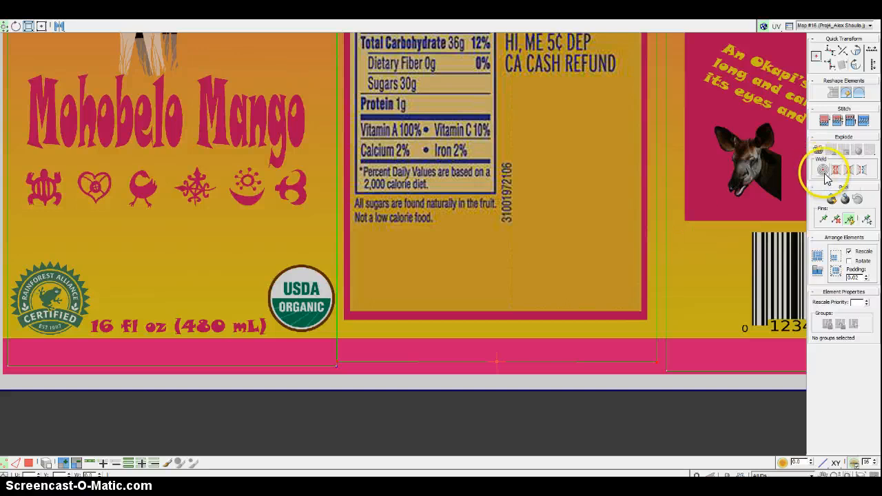
pyautogui.moveTo(842, 171)
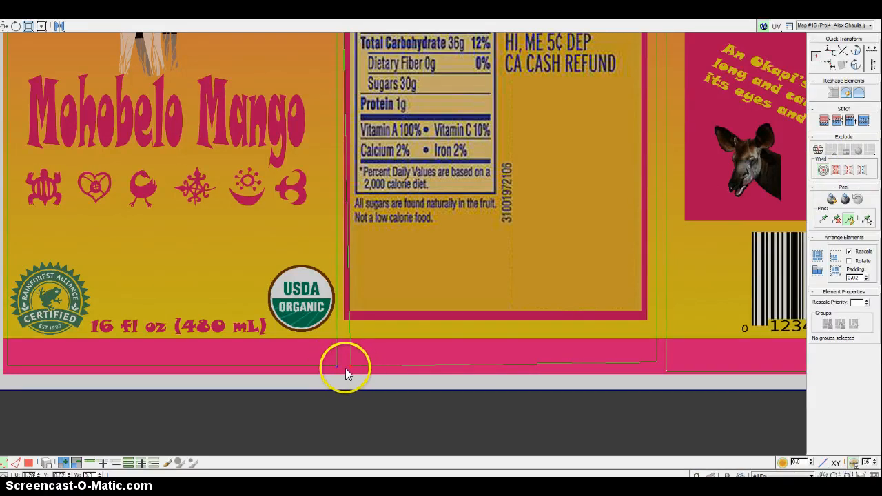
pyautogui.moveTo(530, 131)
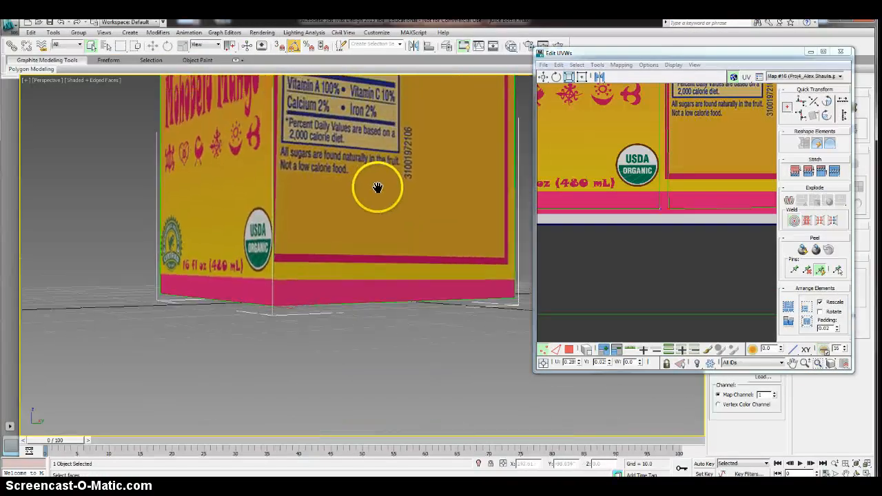
# Step: Pan the Perspective view down to the carton's lower label
pyautogui.moveTo(378, 188); pyautogui.dragTo(247, 337)
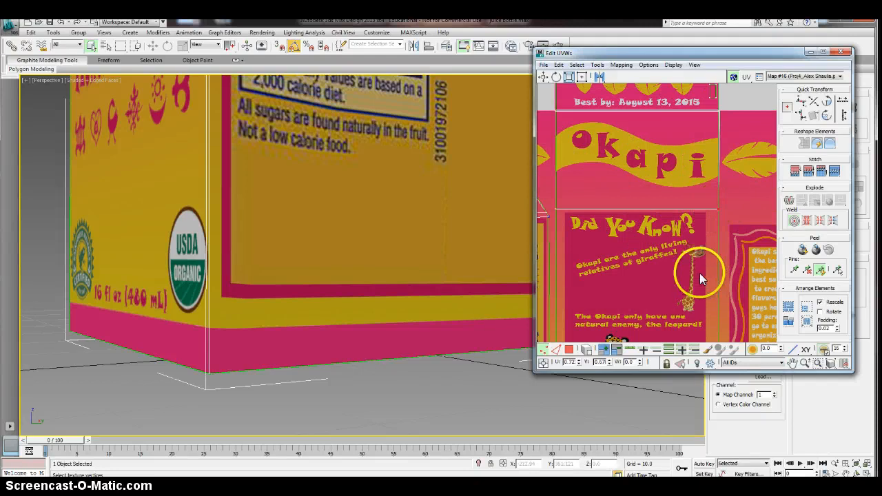
pyautogui.moveTo(576, 227)
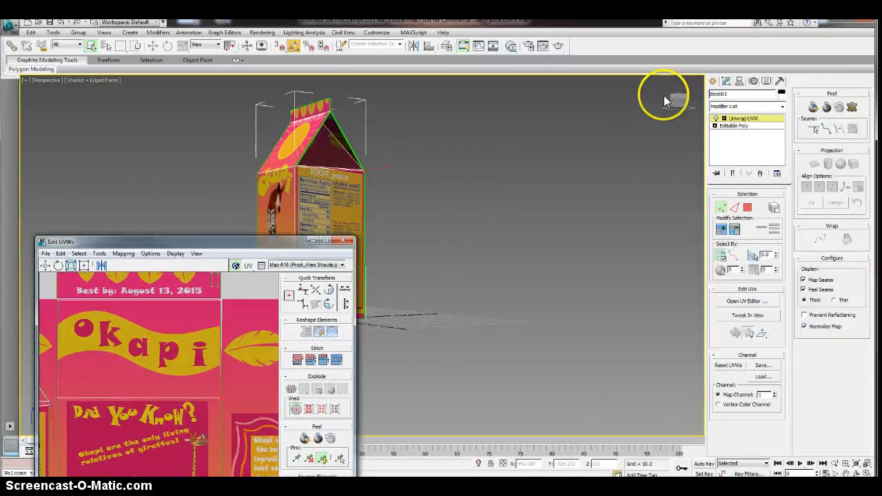
# Step: Orbit around the carton and add its Did You Know side faces to the selection
pyautogui.moveTo(665, 97); pyautogui.dragTo(540, 115)
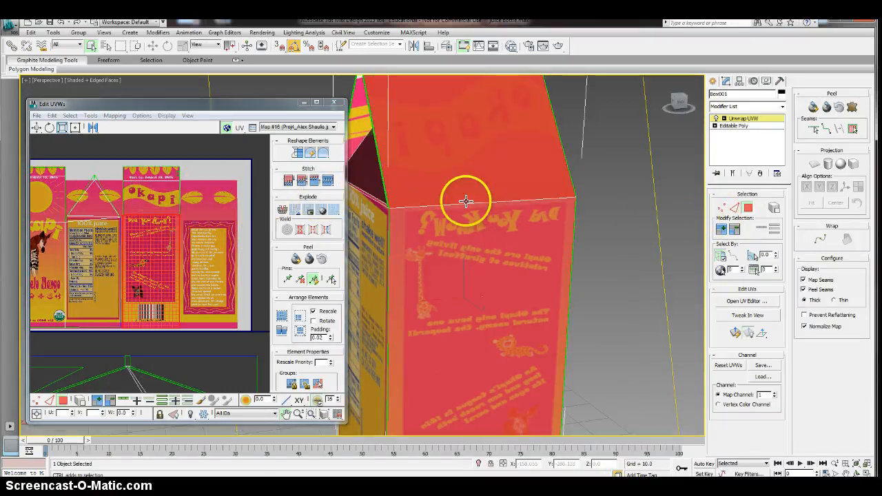
pyautogui.moveTo(465, 201); pyautogui.dragTo(458, 197)
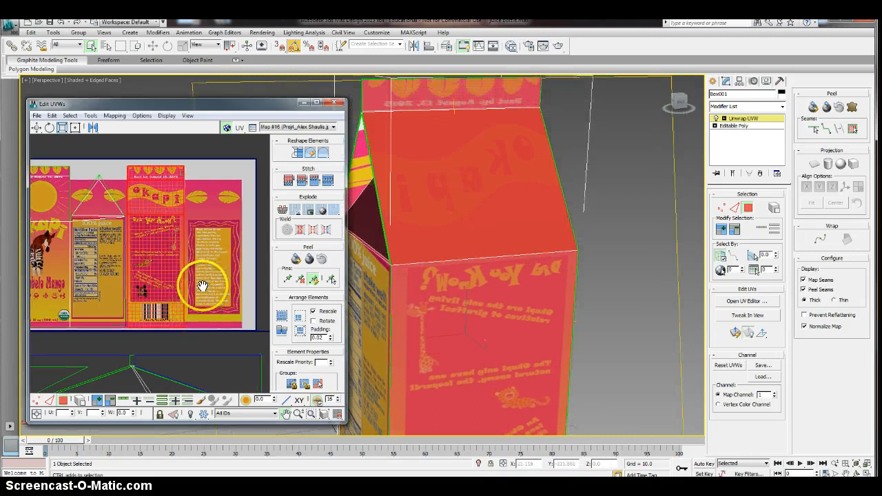
# Step: Copy the selected Did You Know faces' UVs via Edit > Copy
pyautogui.click(52, 115)
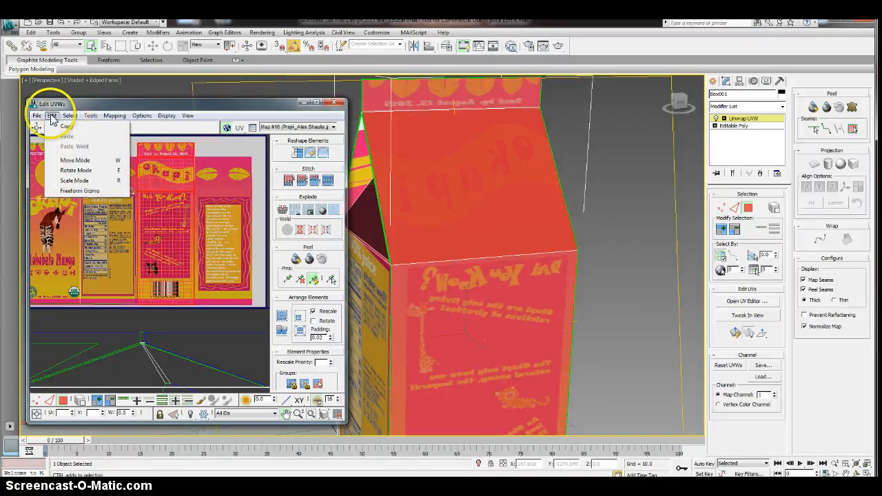
pyautogui.click(90, 115)
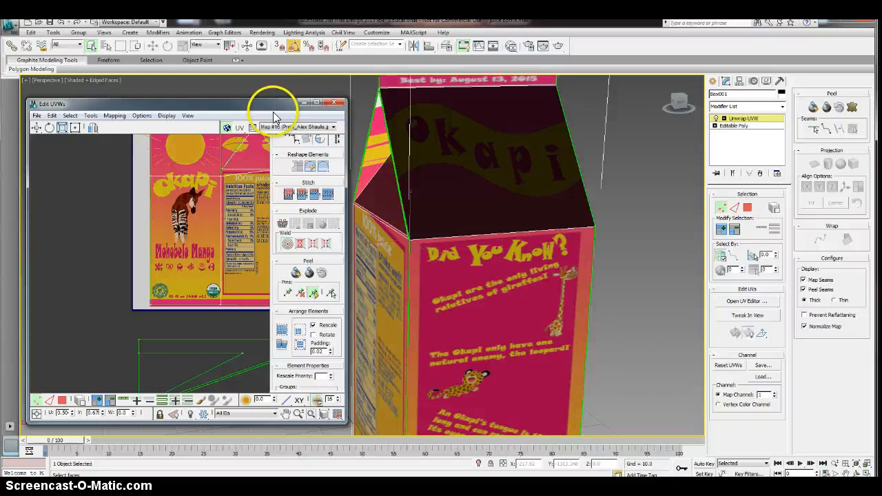
# Step: Maximize the Edit UVWs window to full screen
pyautogui.click(325, 103)
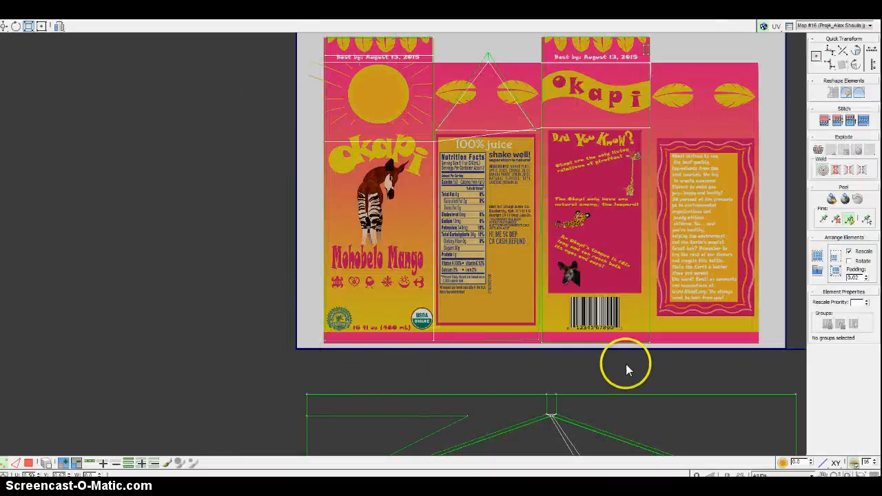
pyautogui.moveTo(558, 357)
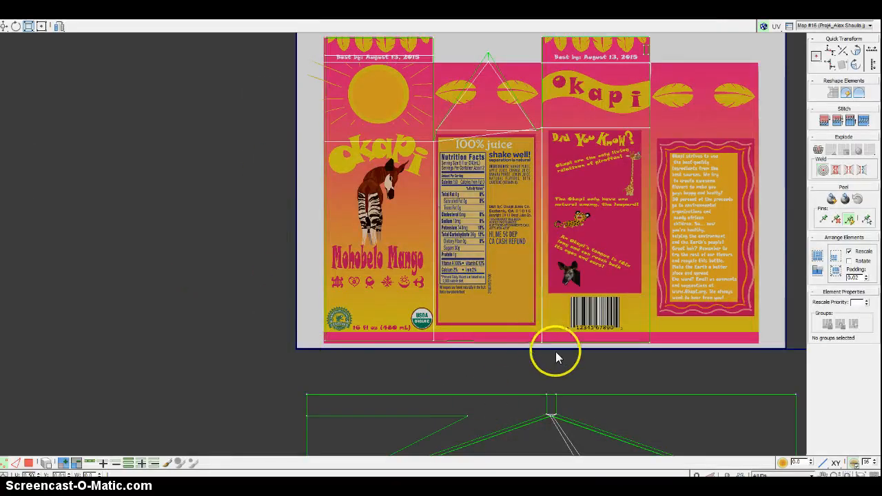
pyautogui.moveTo(382, 213)
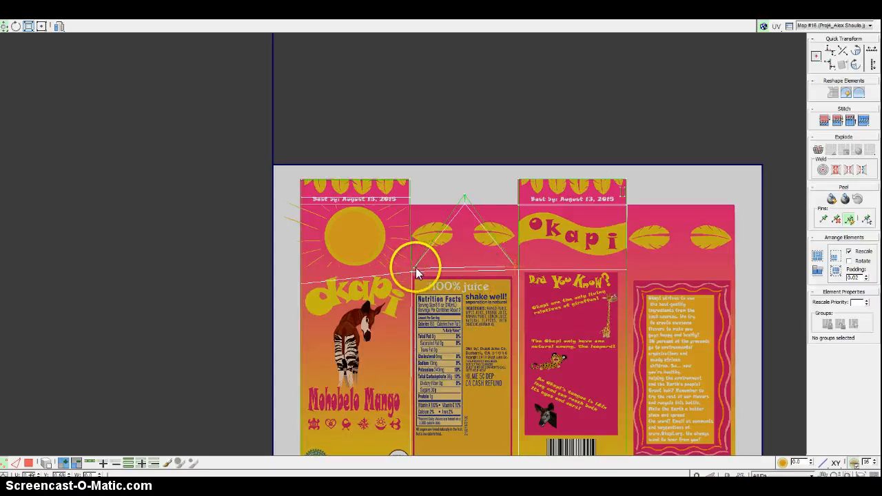
pyautogui.moveTo(307, 286)
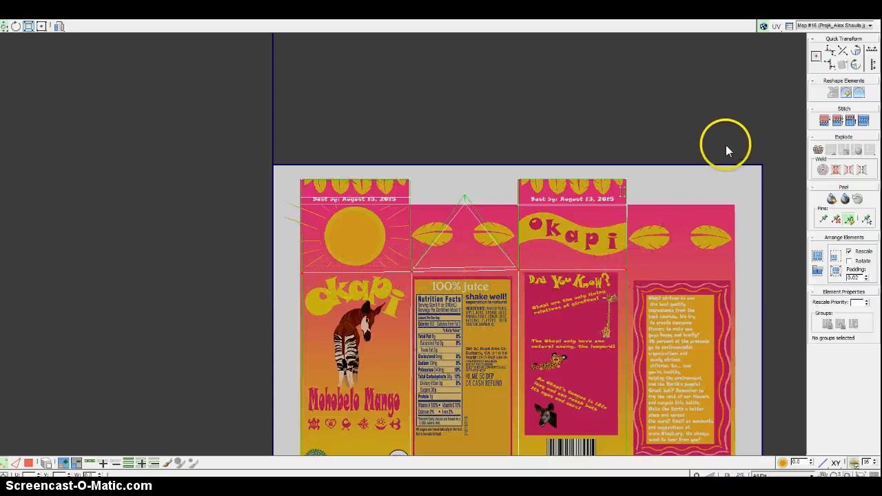
pyautogui.moveTo(832, 54)
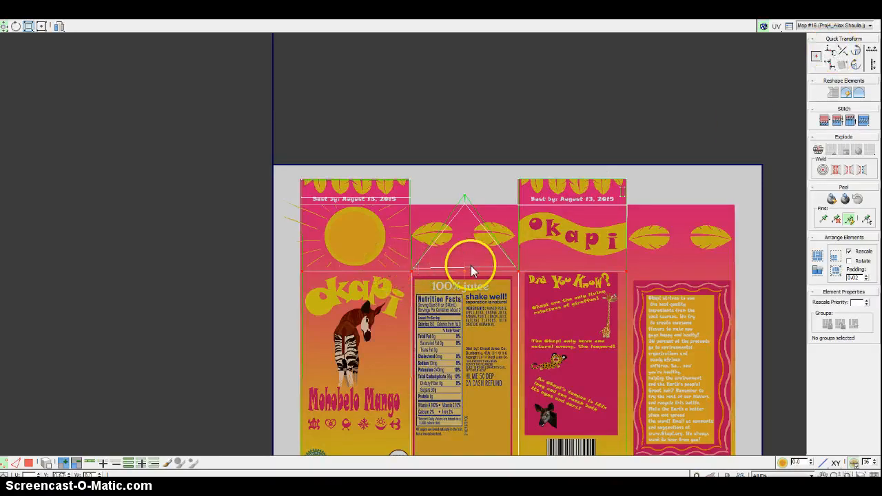
pyautogui.moveTo(762, 124)
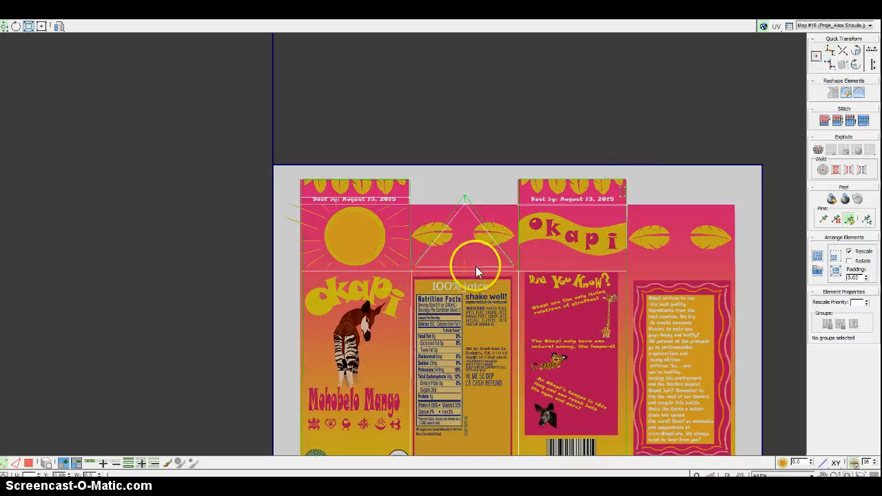
pyautogui.moveTo(302, 199)
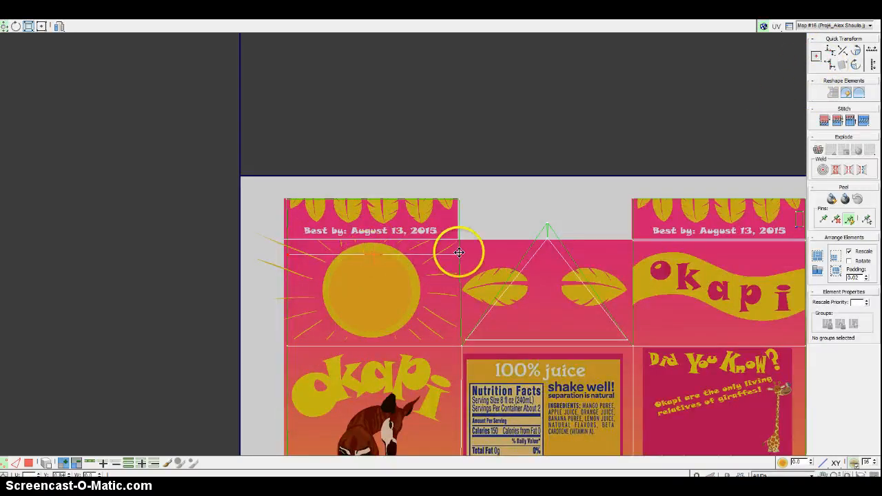
pyautogui.moveTo(457, 239)
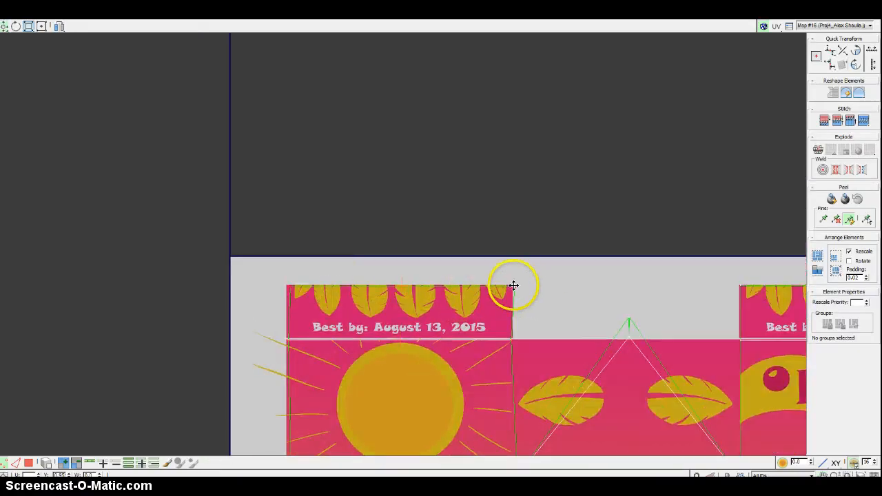
pyautogui.moveTo(481, 302)
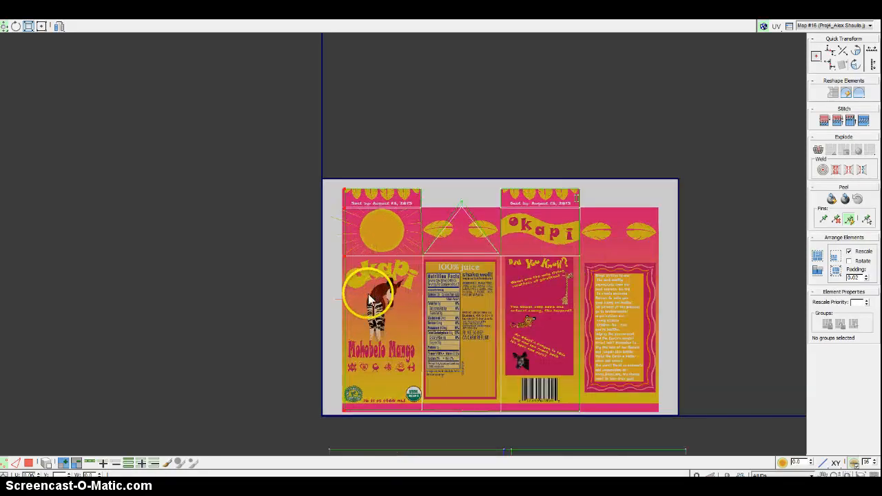
# Step: Scroll-zoom the UV editor to check the roof UVs over the leaf panel
pyautogui.scroll(3)
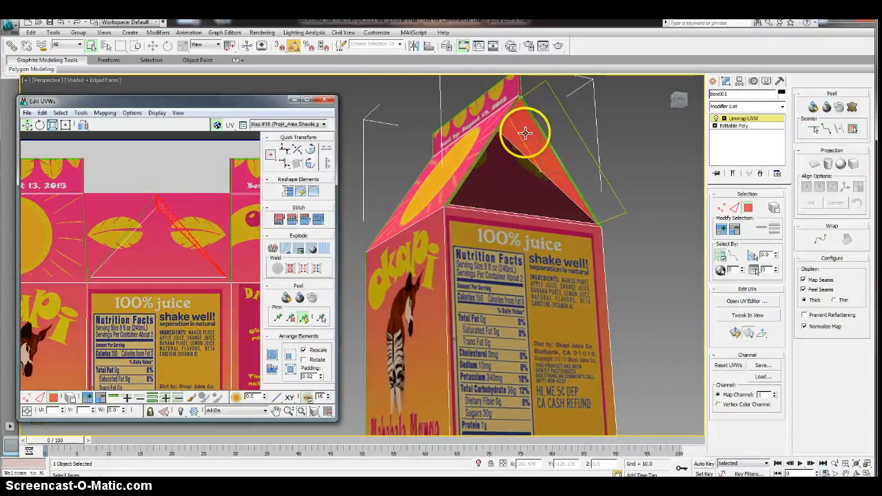
# Step: Resize the Edit UVWs window to sit beside the carton viewport
pyautogui.moveTo(525, 133); pyautogui.dragTo(536, 272)
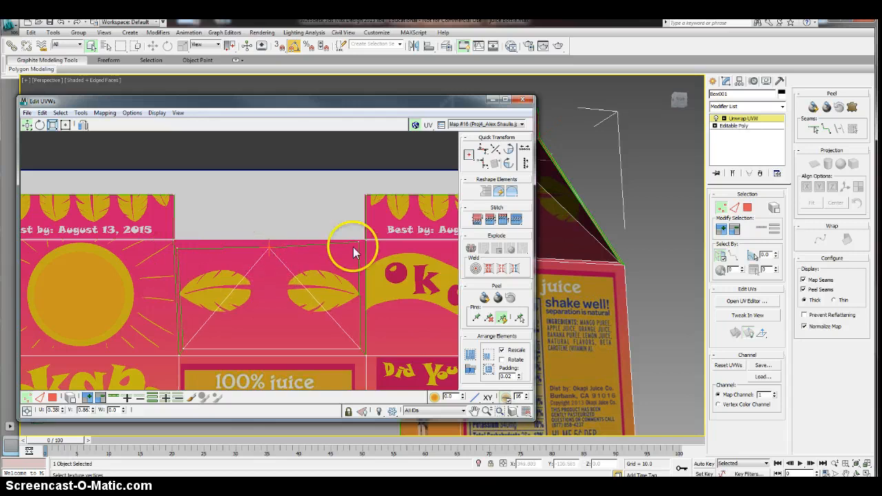
pyautogui.moveTo(630, 207)
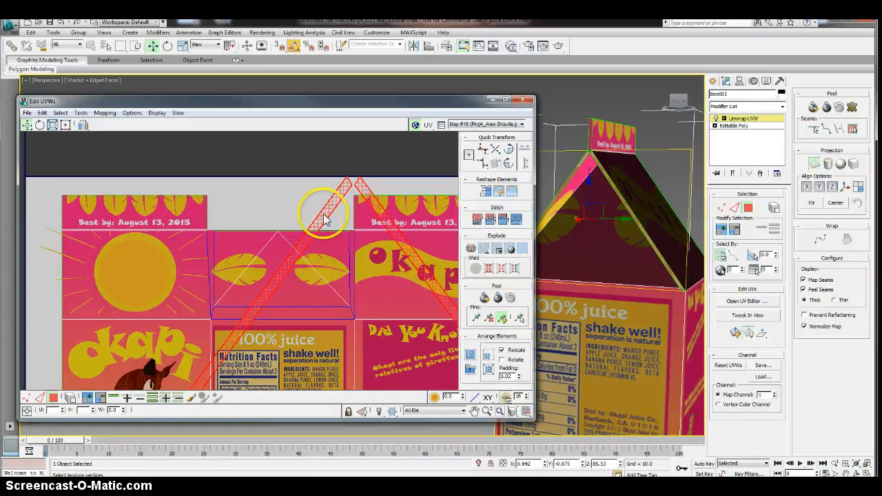
pyautogui.moveTo(844, 149)
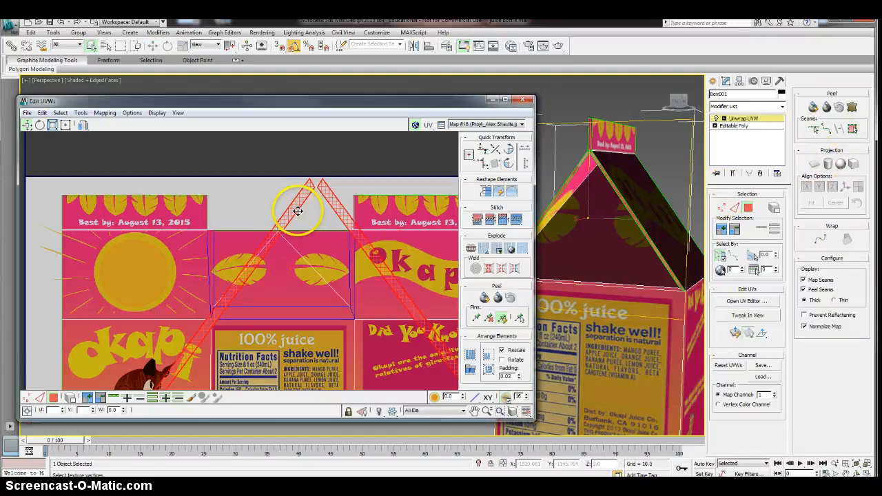
# Step: Move the slanted gable-edge strip UVs across the label texture
pyautogui.moveTo(297, 211); pyautogui.dragTo(240, 229)
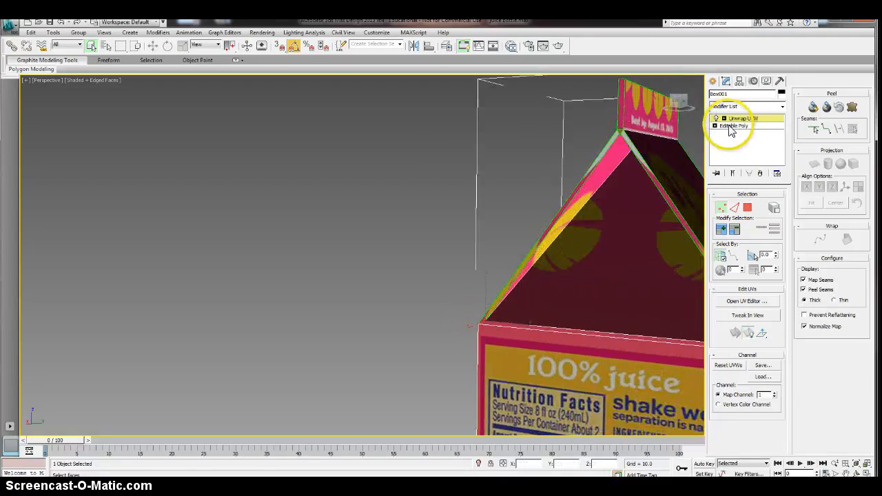
# Step: Reopen the UV editor and drag the strip vertices onto the leaf panel's side edges
pyautogui.click(747, 301)
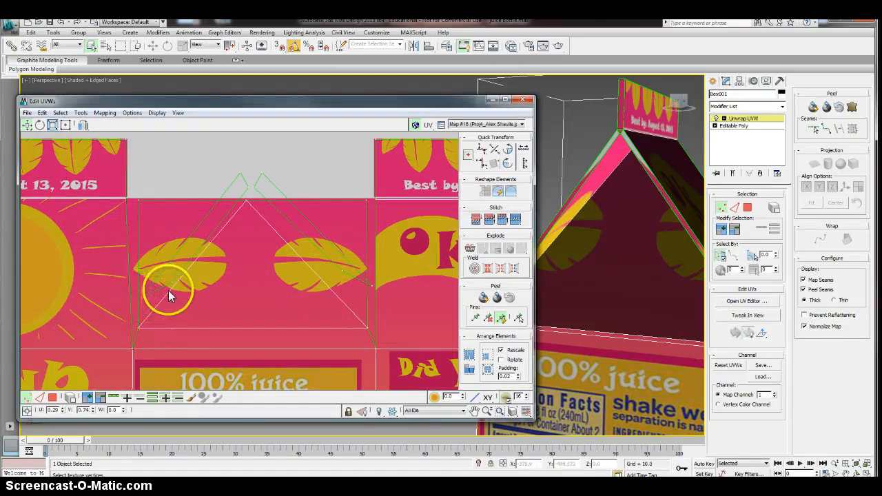
pyautogui.moveTo(143, 297)
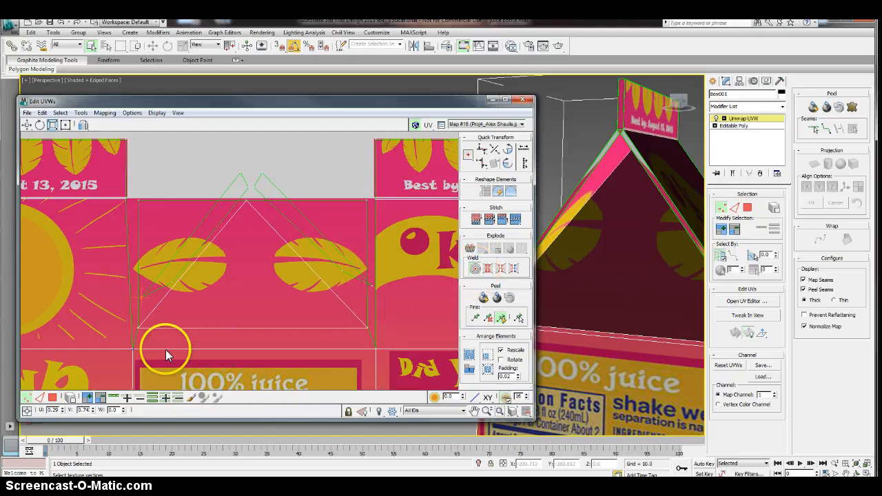
pyautogui.moveTo(165, 351); pyautogui.dragTo(134, 348)
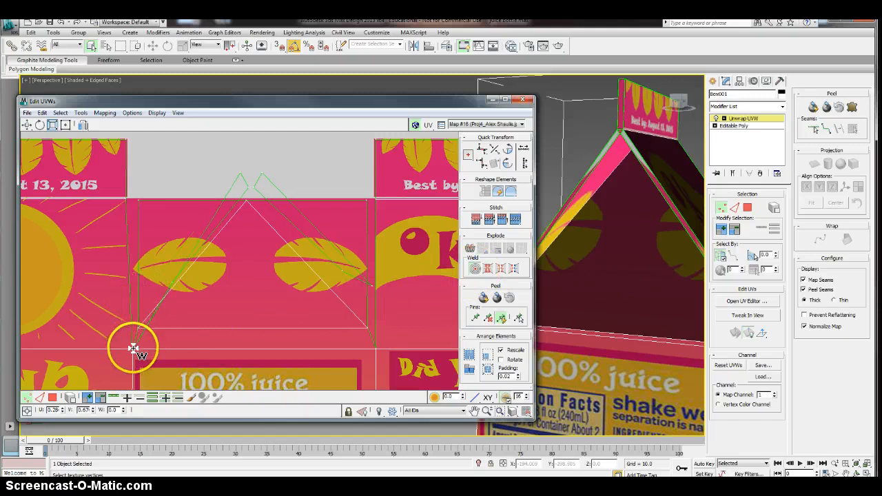
pyautogui.moveTo(133, 348); pyautogui.dragTo(180, 322)
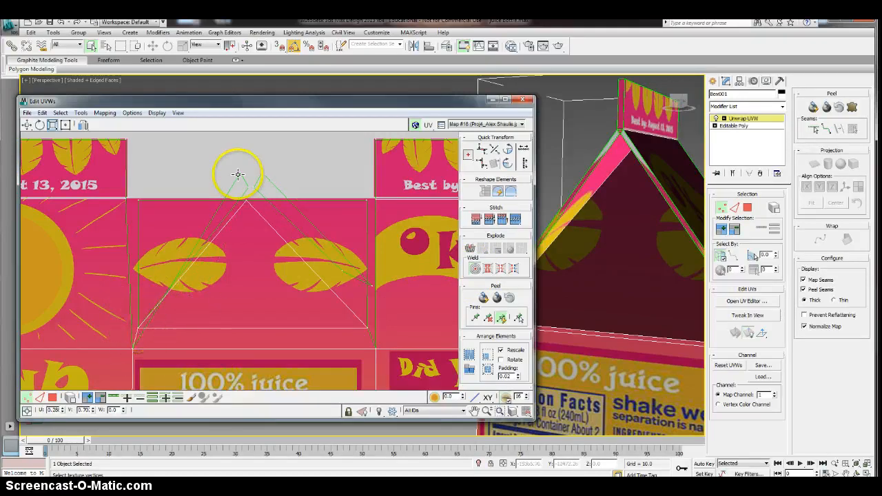
pyautogui.moveTo(251, 195)
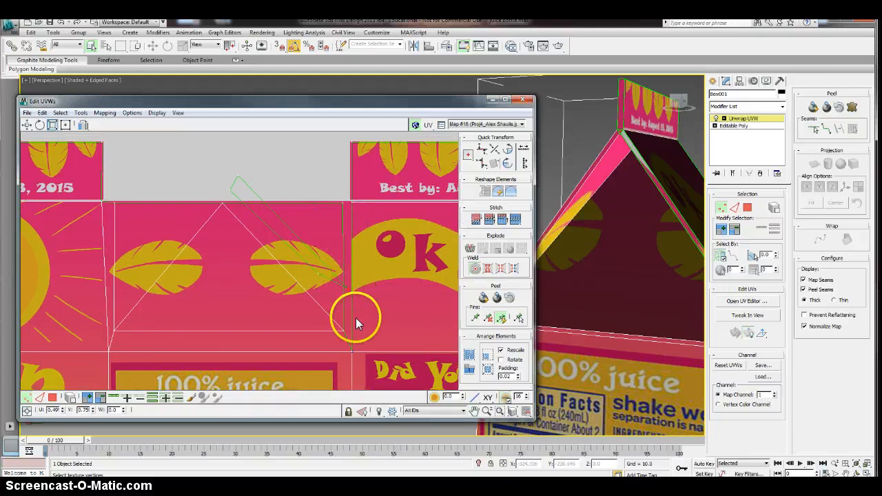
pyautogui.moveTo(351, 300)
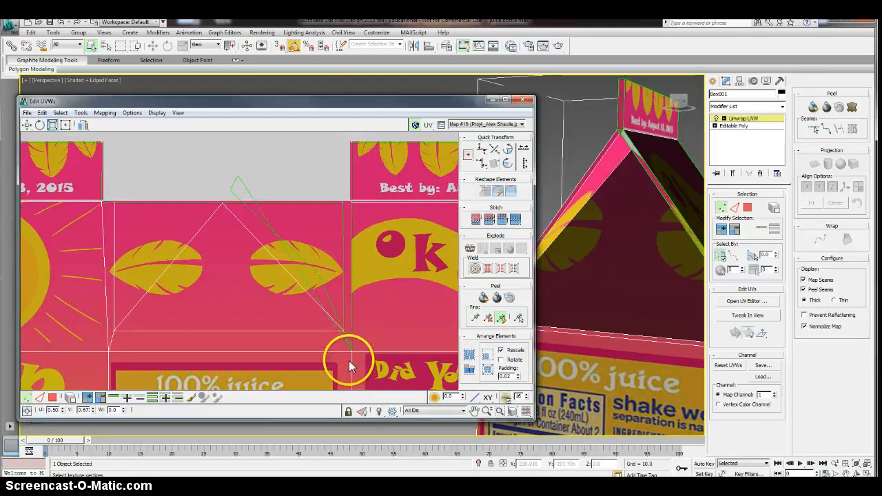
pyautogui.moveTo(352, 358); pyautogui.dragTo(337, 310)
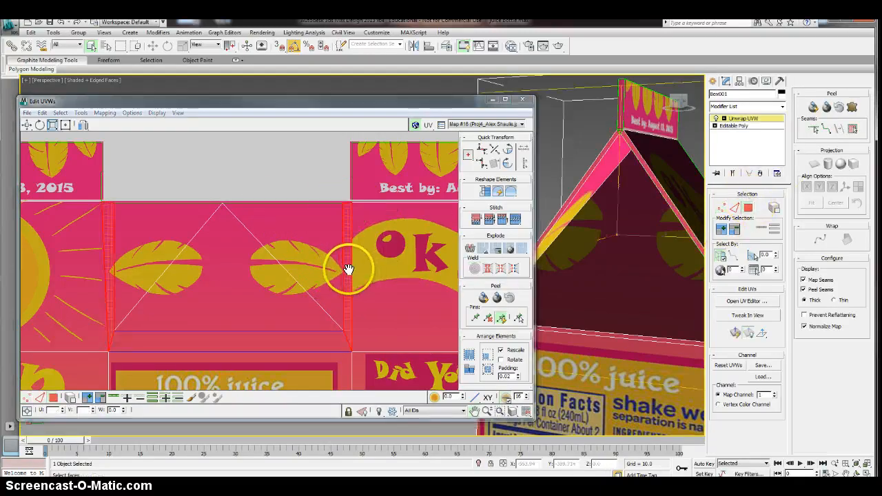
pyautogui.moveTo(349, 243)
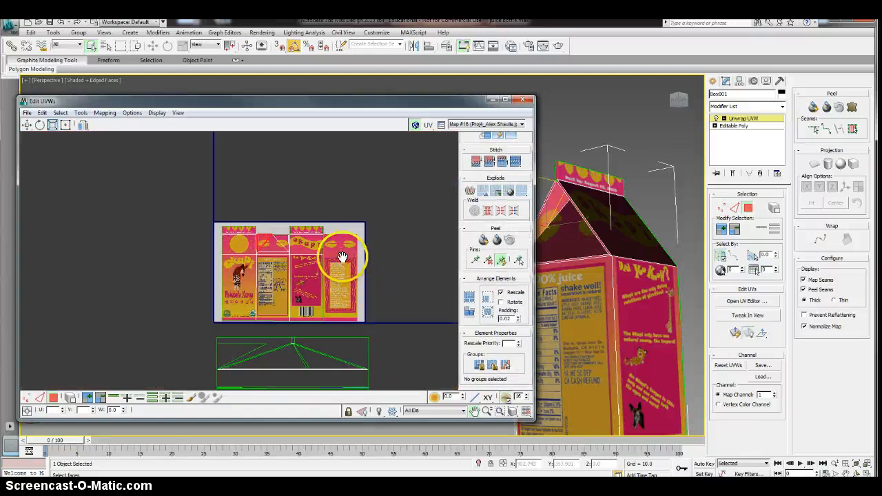
# Step: Close the Edit UVWs window after checking the carton's full UV layout
pyautogui.click(730, 126)
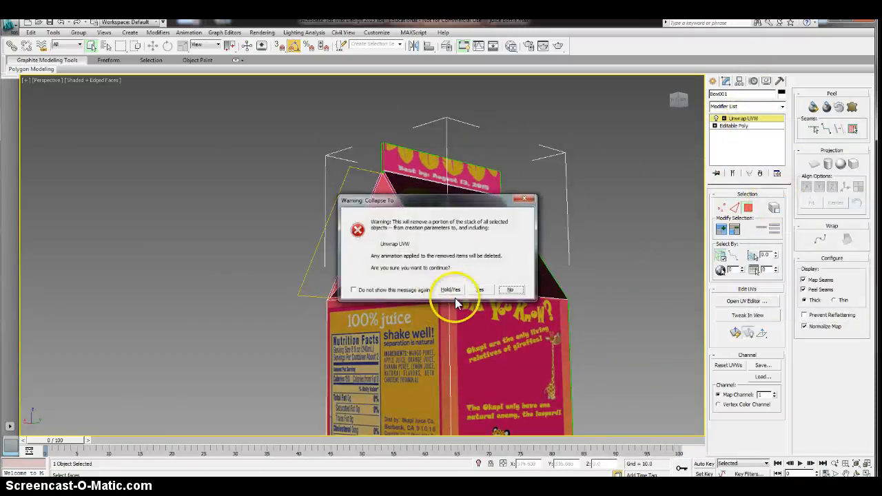
# Step: Confirm Yes to collapse the carton's Unwrap UVW modifier into the mesh
pyautogui.click(450, 290)
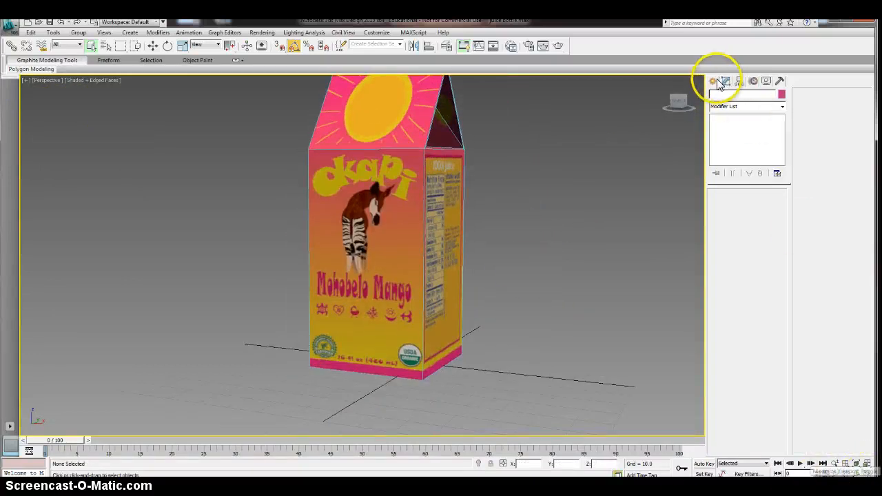
# Step: Create a cylinder beside the carton: radius 9.278, height 7.721, 36 sides, 2 cap segments
pyautogui.click(711, 81)
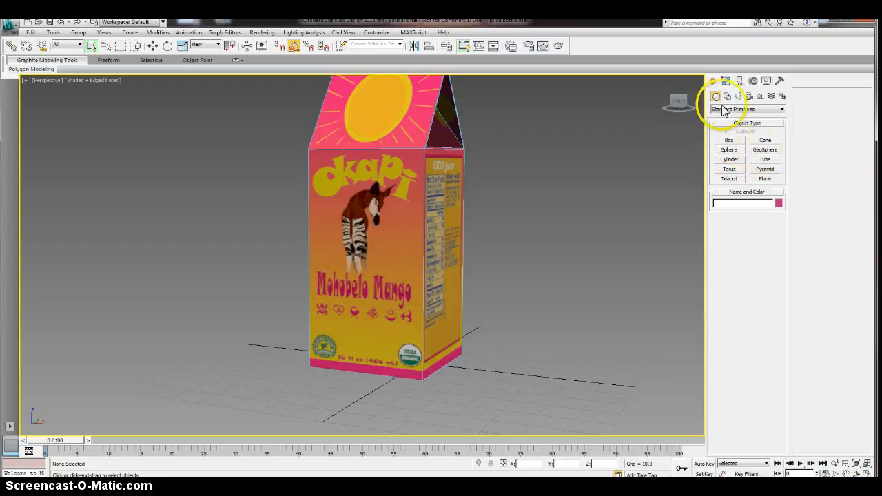
pyautogui.click(728, 159)
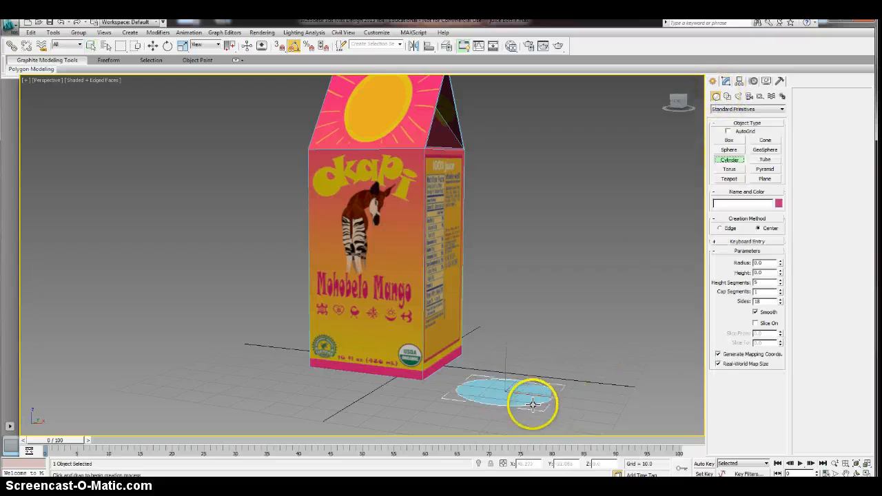
pyautogui.moveTo(533, 405); pyautogui.dragTo(528, 378)
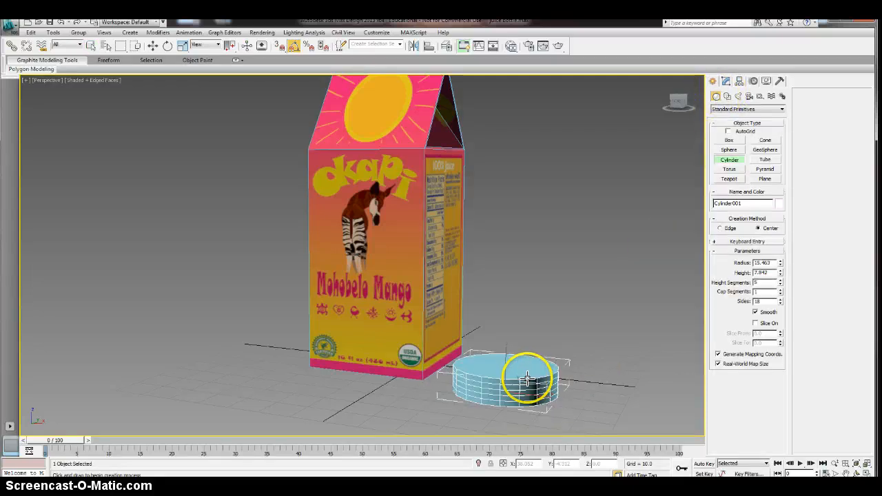
pyautogui.click(779, 280)
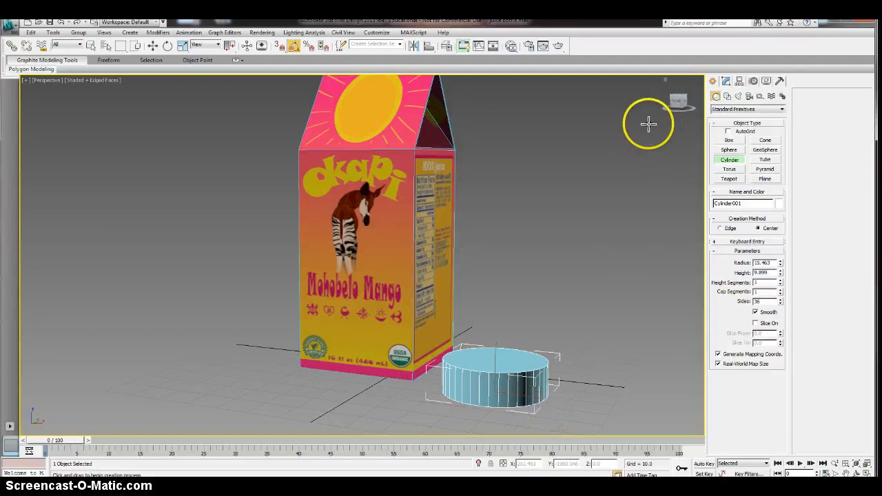
pyautogui.moveTo(648, 124); pyautogui.dragTo(679, 110)
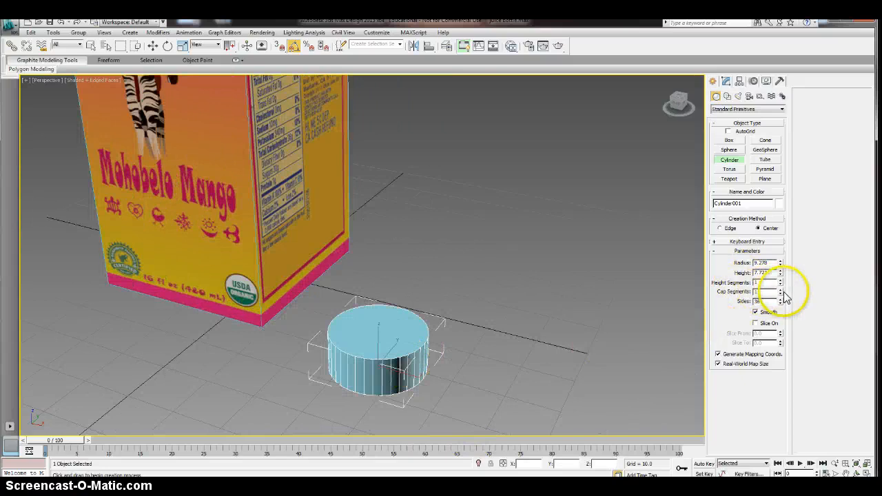
pyautogui.click(779, 290)
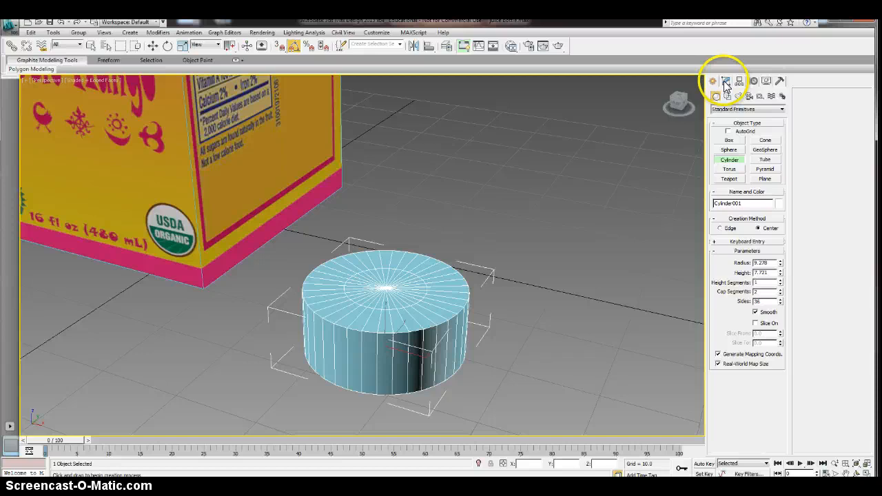
# Step: Convert the cylinder to an editable poly and select a vertical side edge
pyautogui.rightClick(725, 81)
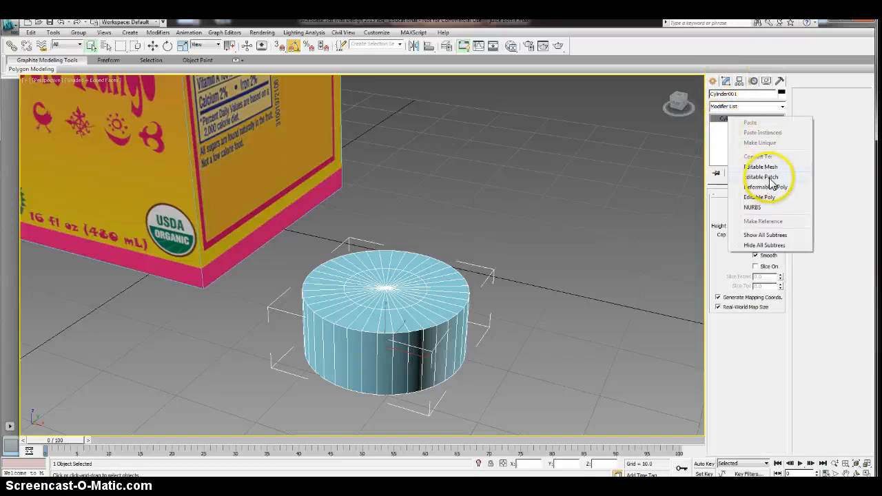
pyautogui.click(767, 187)
pyautogui.write('Lid')
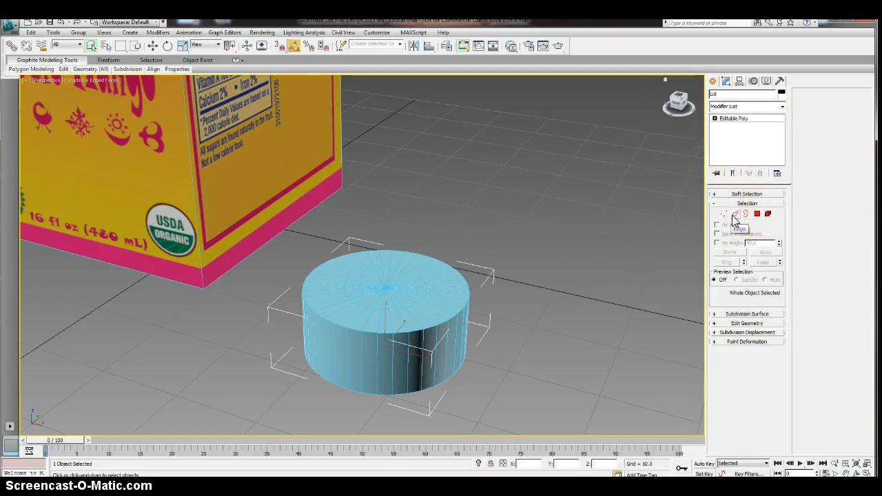
pyautogui.click(735, 213)
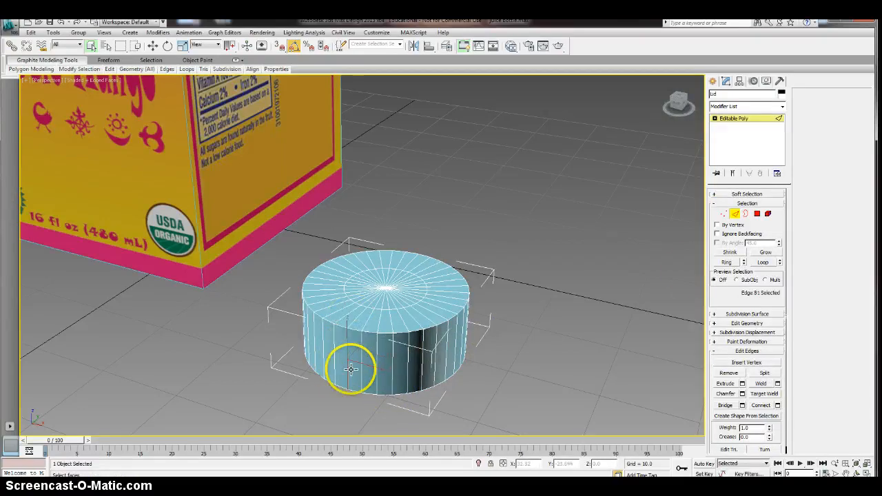
pyautogui.click(726, 262)
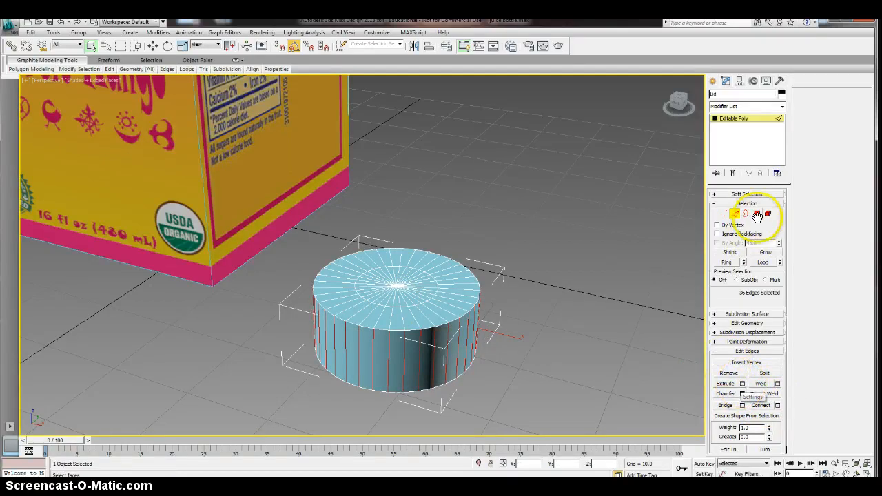
# Step: Inset the lid's selected faces by polygon into narrow strips
pyautogui.click(757, 214)
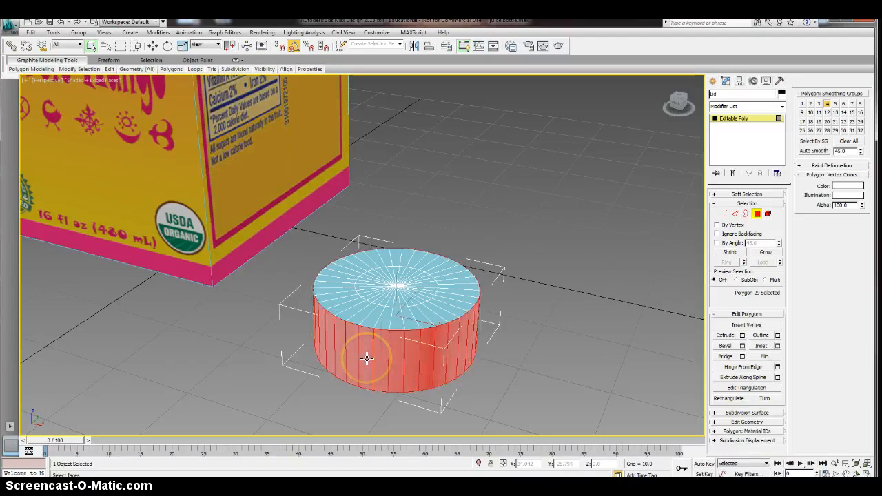
pyautogui.click(778, 345)
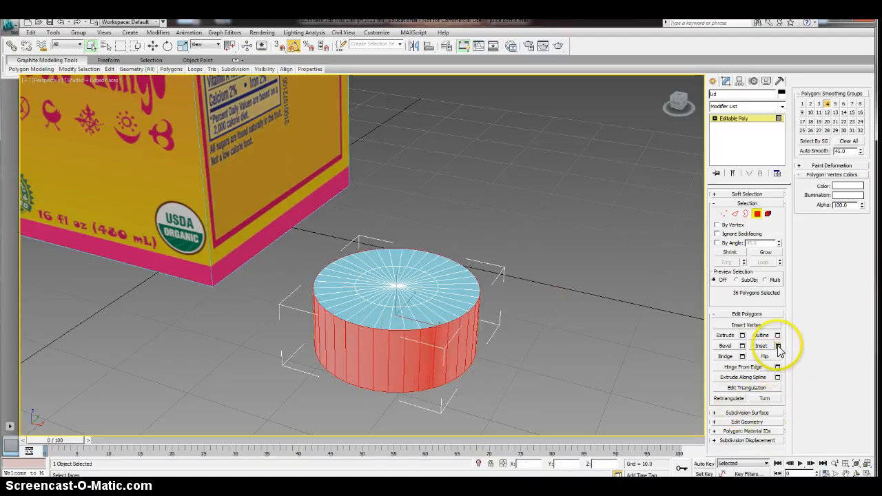
pyautogui.click(778, 345)
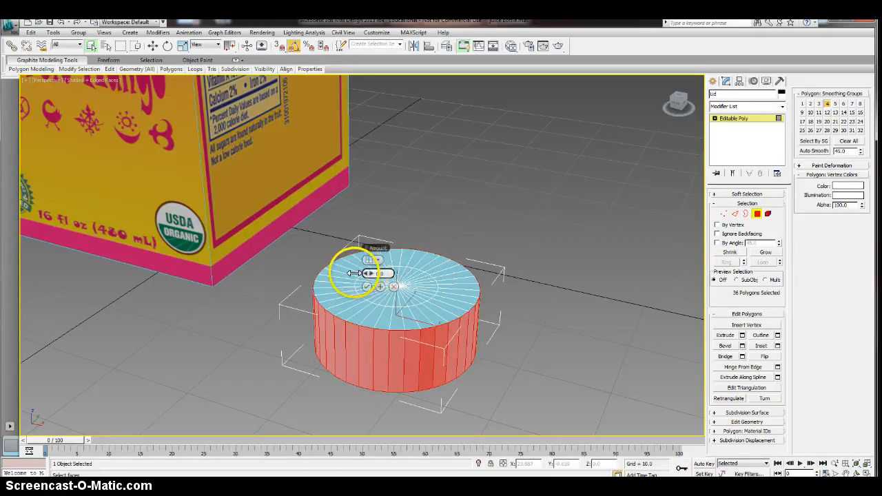
pyautogui.moveTo(350, 273); pyautogui.dragTo(369, 274)
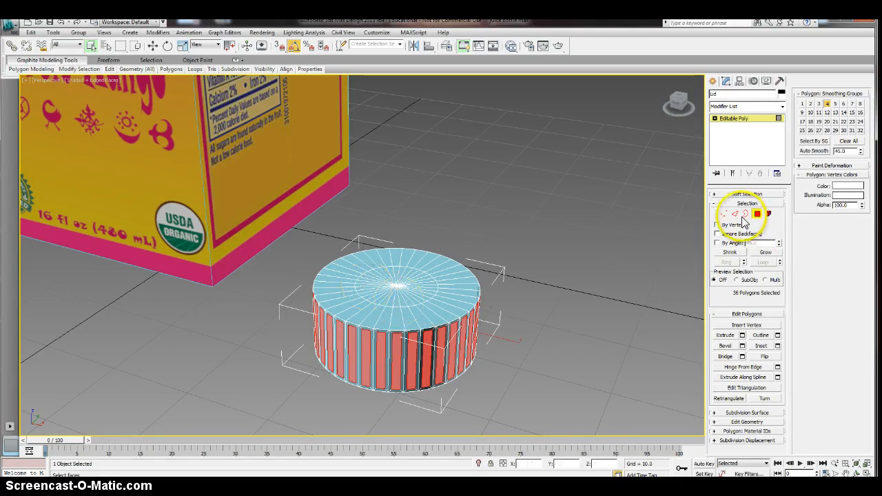
# Step: Extrude the inset strips outward by about 0.615, then reselect the lid's polygons
pyautogui.click(735, 214)
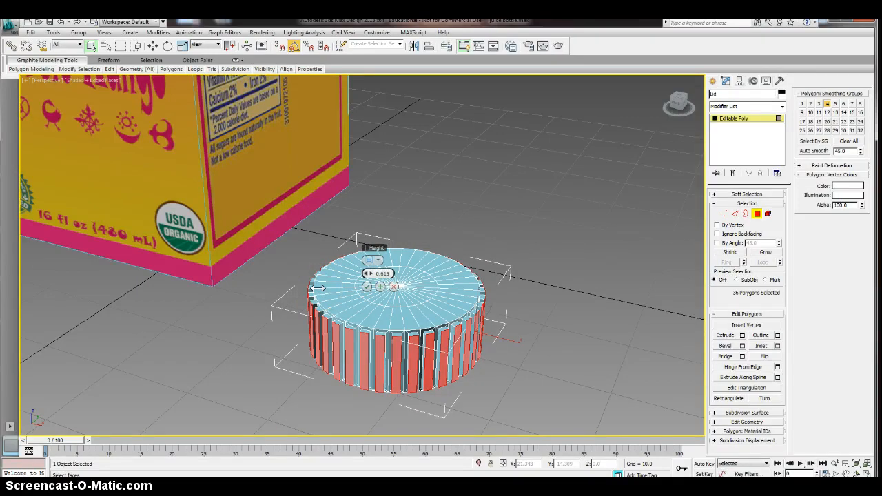
pyautogui.moveTo(382, 273); pyautogui.dragTo(383, 289)
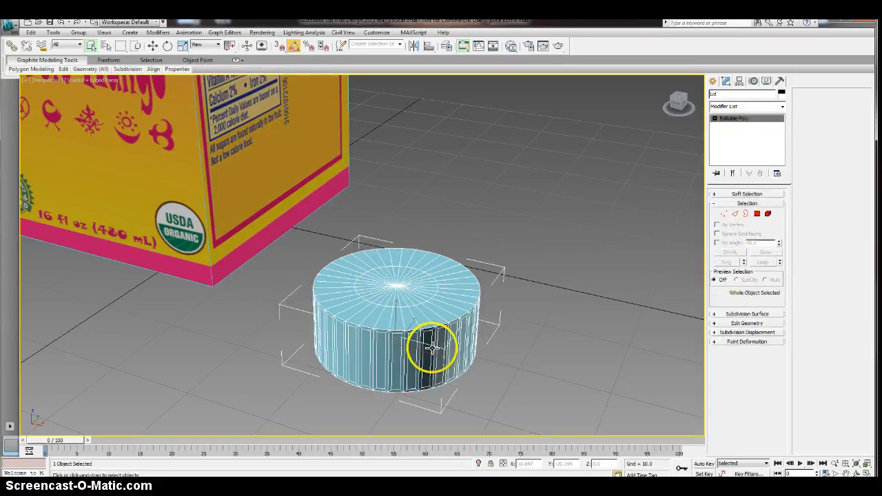
pyautogui.click(767, 214)
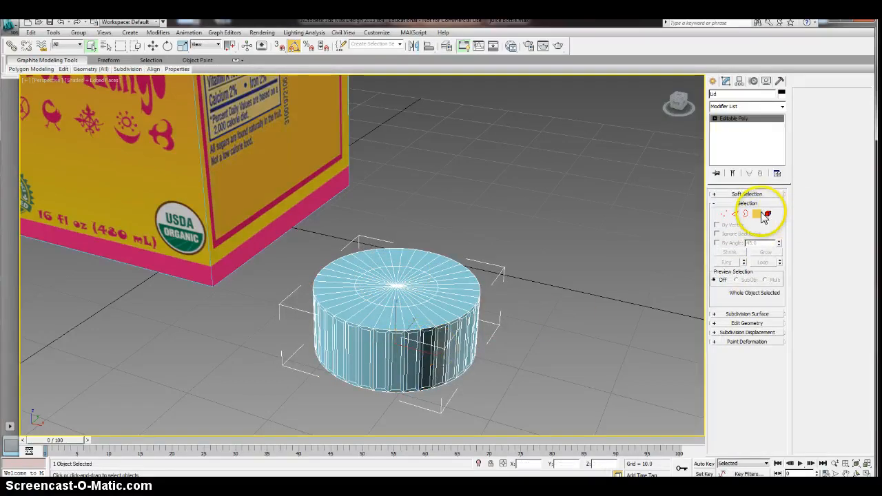
pyautogui.click(768, 214)
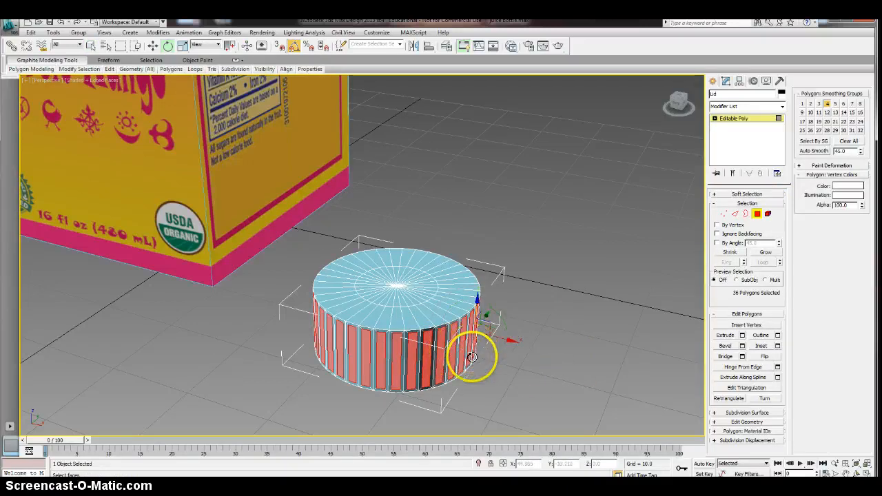
pyautogui.moveTo(472, 357); pyautogui.dragTo(520, 341)
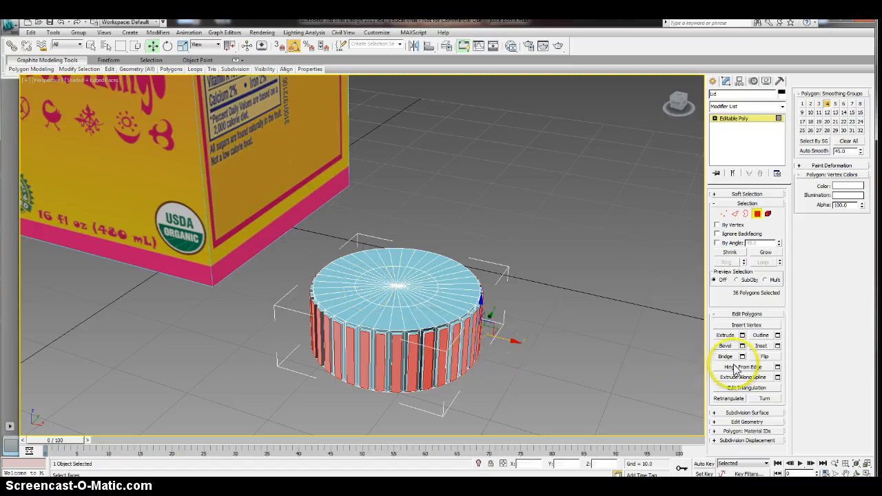
pyautogui.click(746, 213)
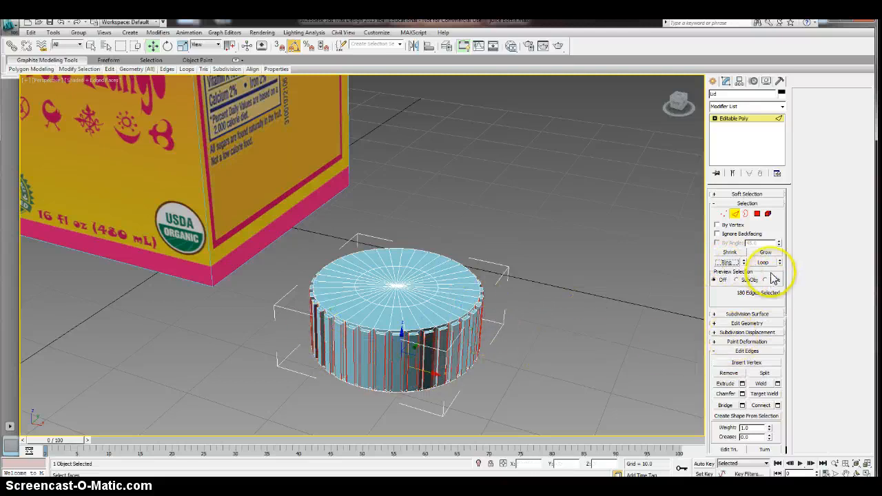
pyautogui.click(777, 406)
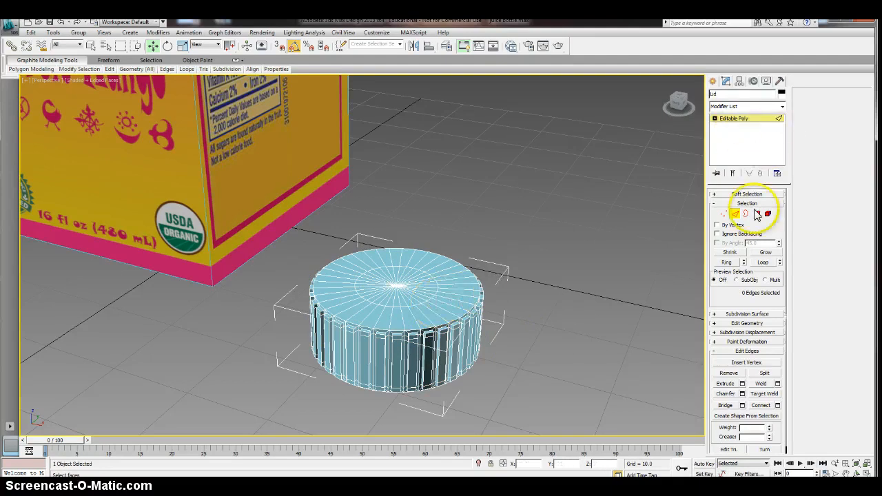
pyautogui.click(745, 214)
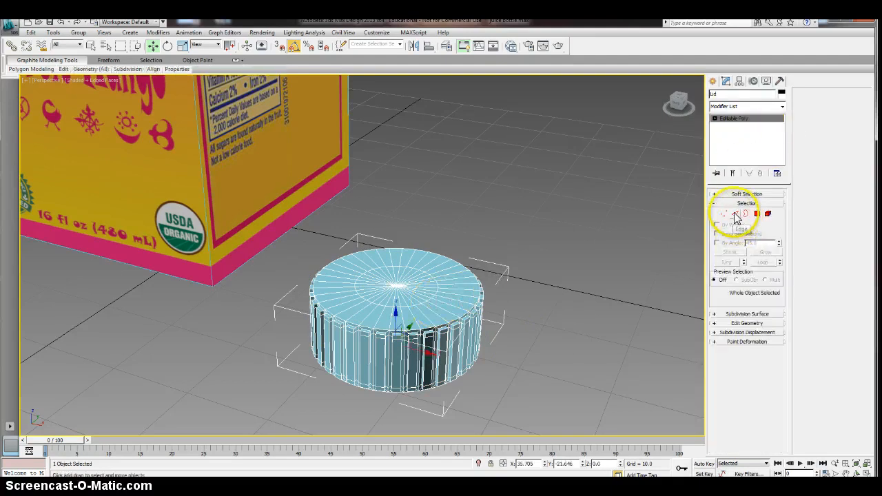
# Step: Add a MeshSmooth modifier to the lid and orbit to view the rounded result
pyautogui.click(781, 106)
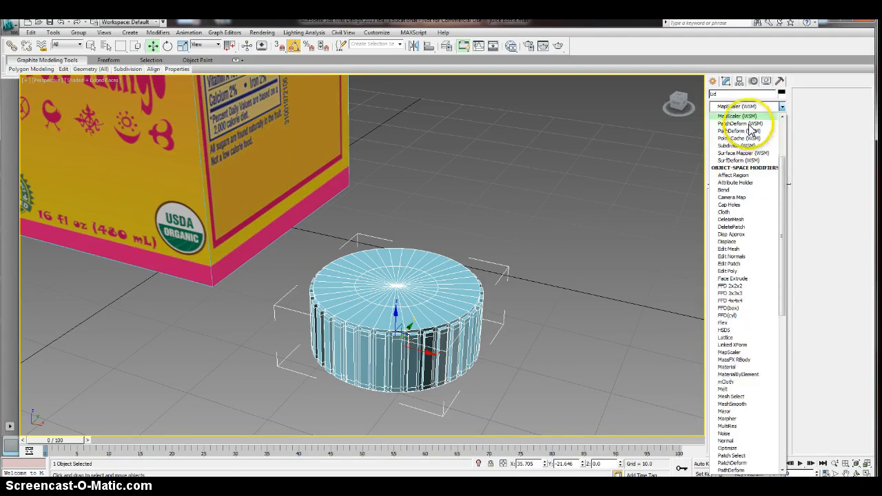
pyautogui.moveTo(744, 288)
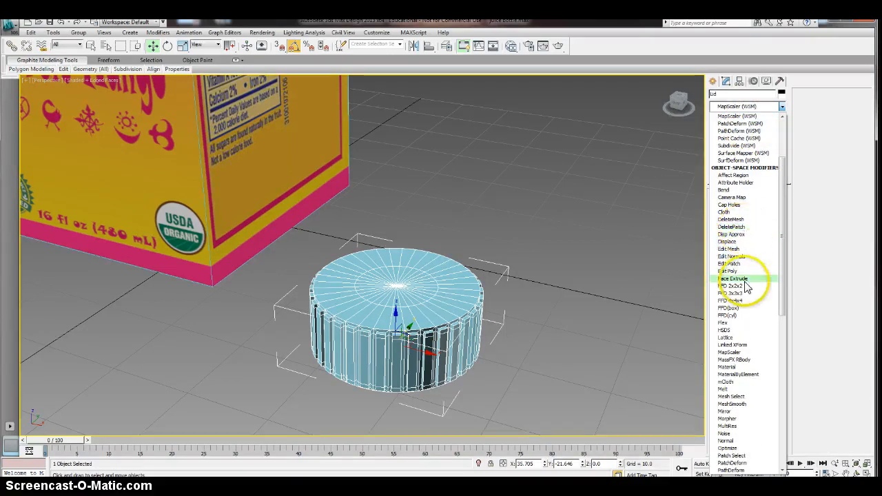
pyautogui.moveTo(745, 404)
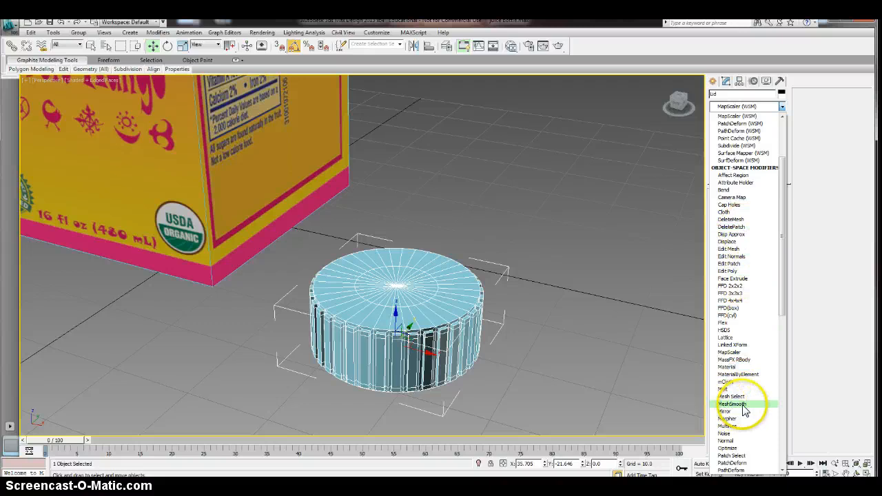
pyautogui.click(733, 404)
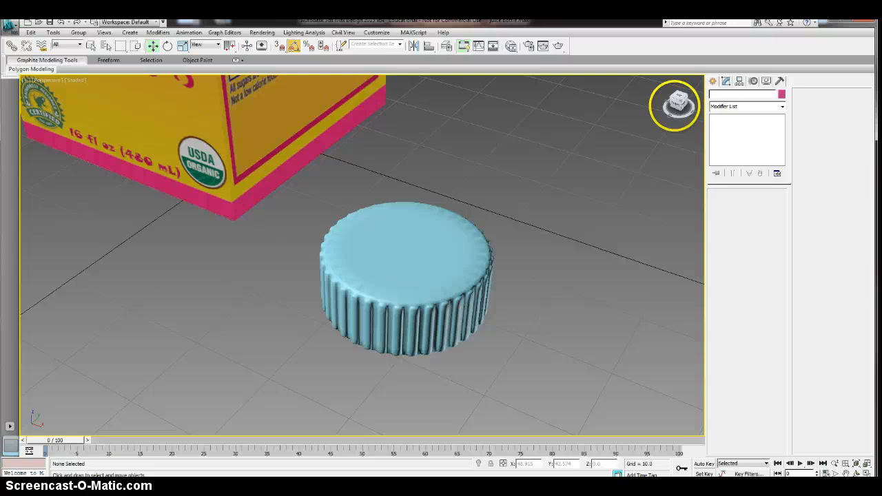
pyautogui.moveTo(413, 275); pyautogui.dragTo(353, 288)
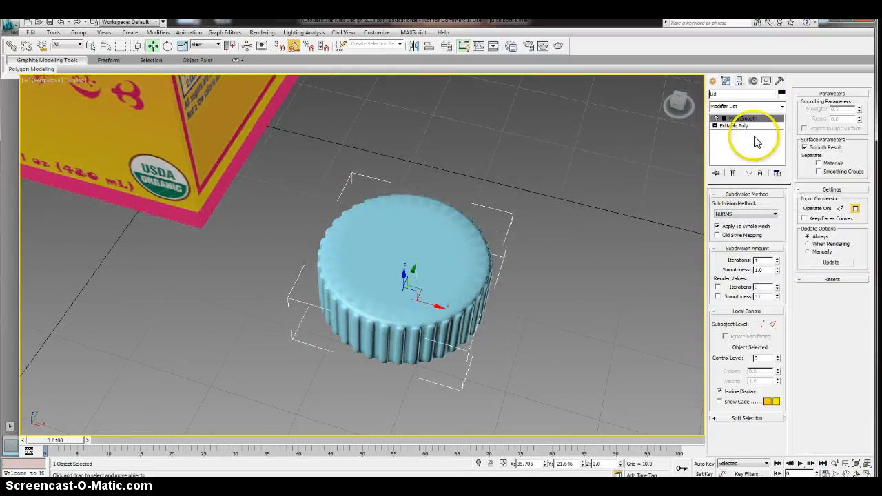
# Step: Connect the lid's top radial edges in Editable Poly edge mode
pyautogui.click(743, 118)
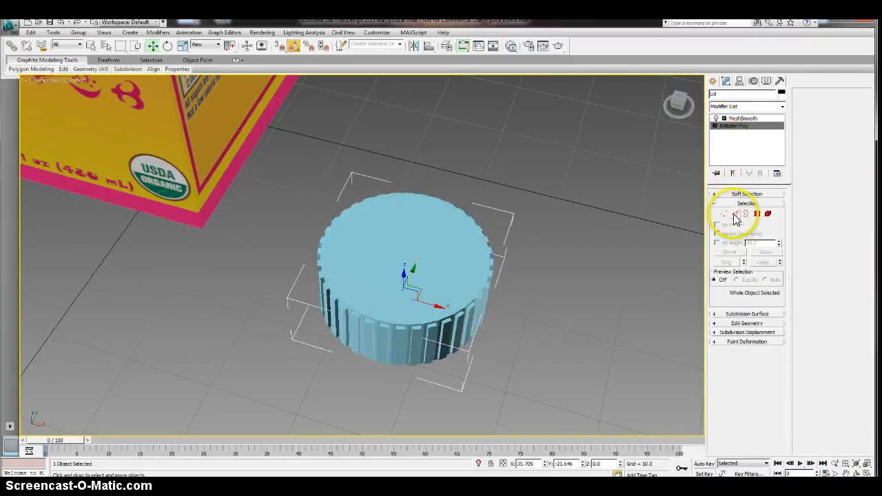
pyautogui.click(734, 214)
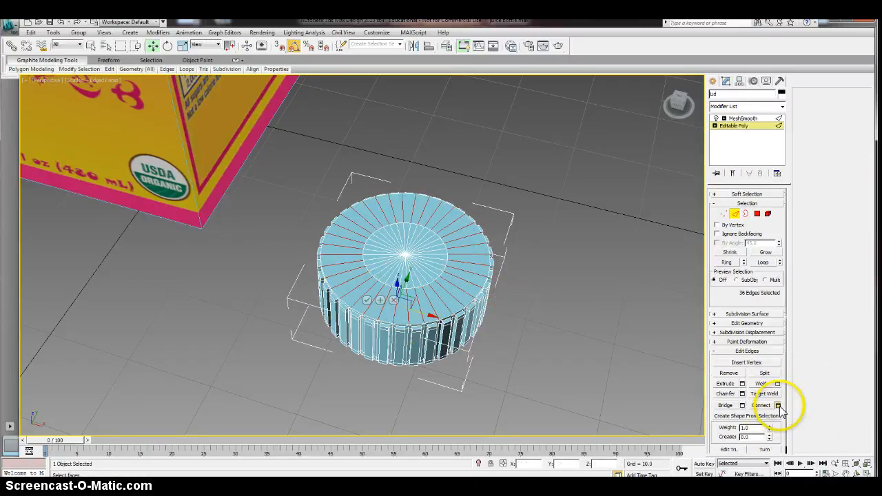
pyautogui.click(778, 405)
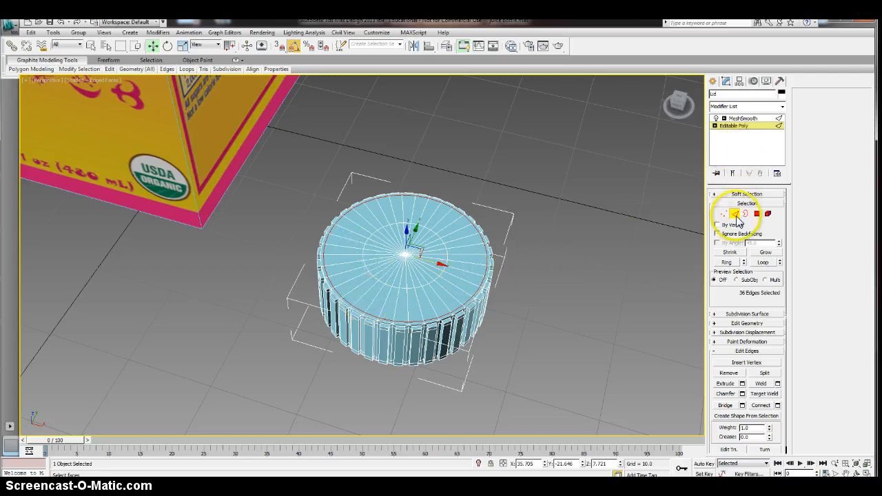
pyautogui.click(742, 117)
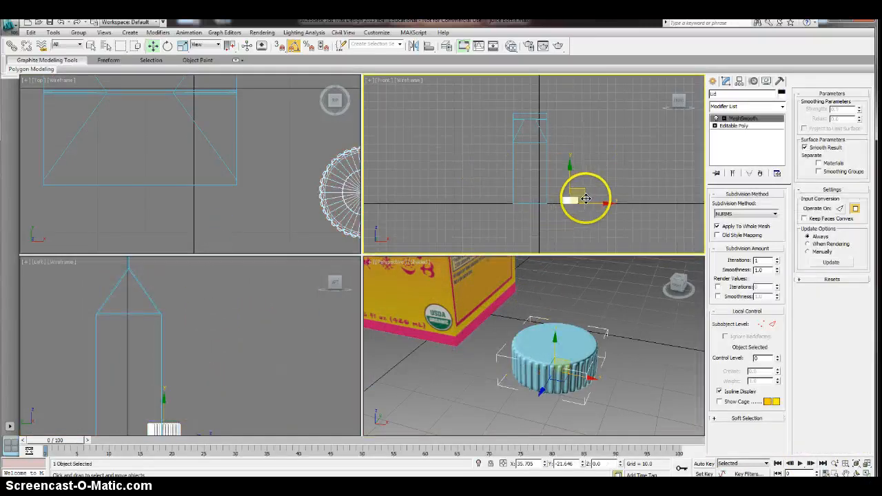
# Step: Move the lid in the Front and Top viewports to sit over the carton's top
pyautogui.moveTo(586, 198); pyautogui.dragTo(544, 118)
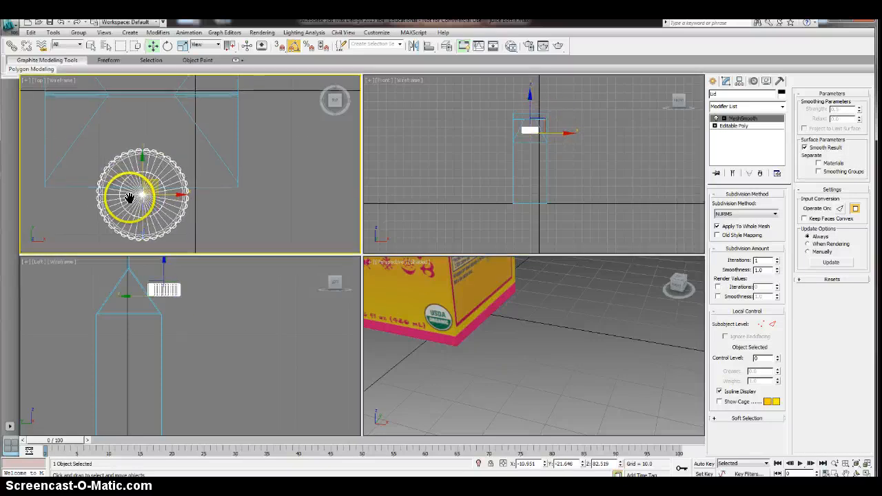
pyautogui.moveTo(131, 198); pyautogui.dragTo(221, 145)
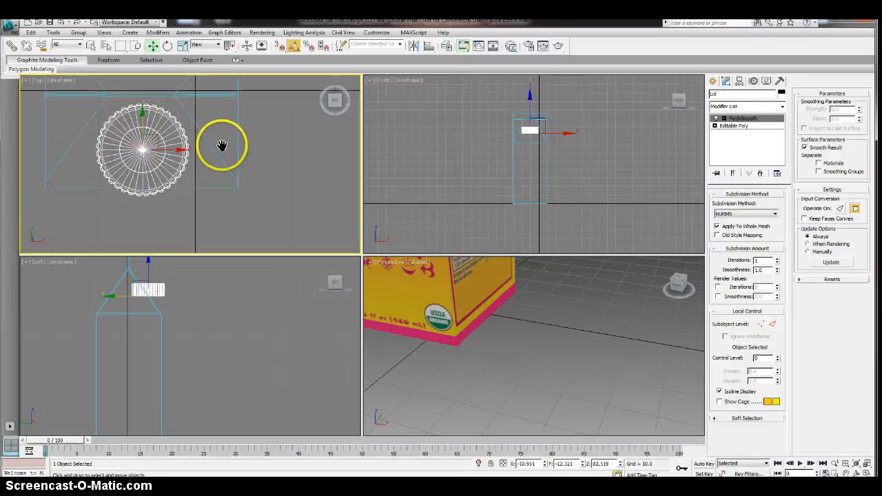
pyautogui.moveTo(145, 148); pyautogui.dragTo(155, 186)
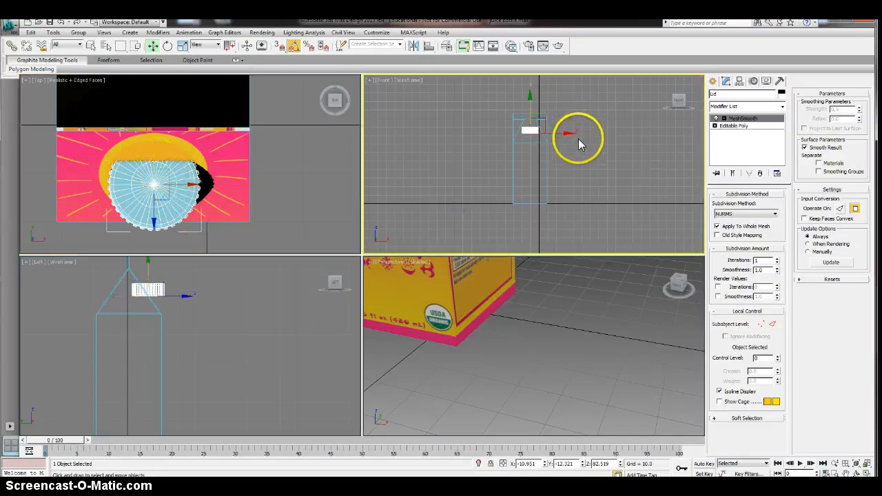
pyautogui.moveTo(571, 134); pyautogui.dragTo(544, 143)
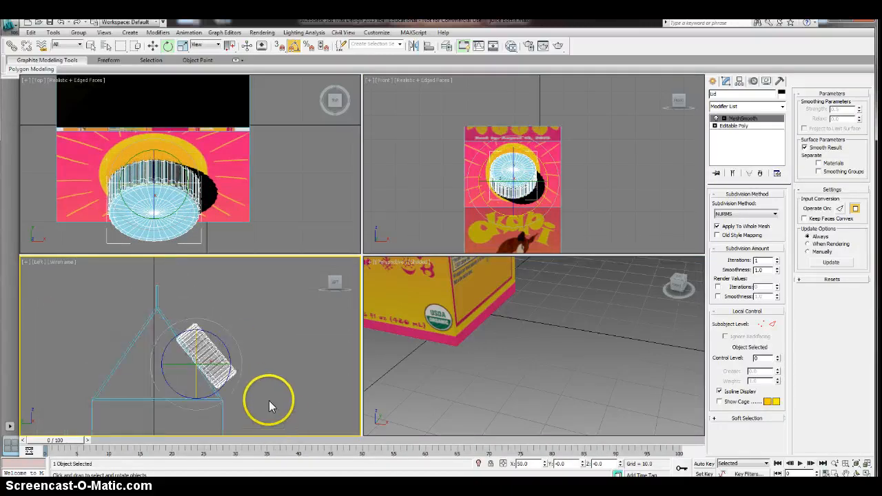
# Step: Tilt the lid to match the carton's sloped top and render the scene
pyautogui.moveTo(269, 404); pyautogui.dragTo(217, 306)
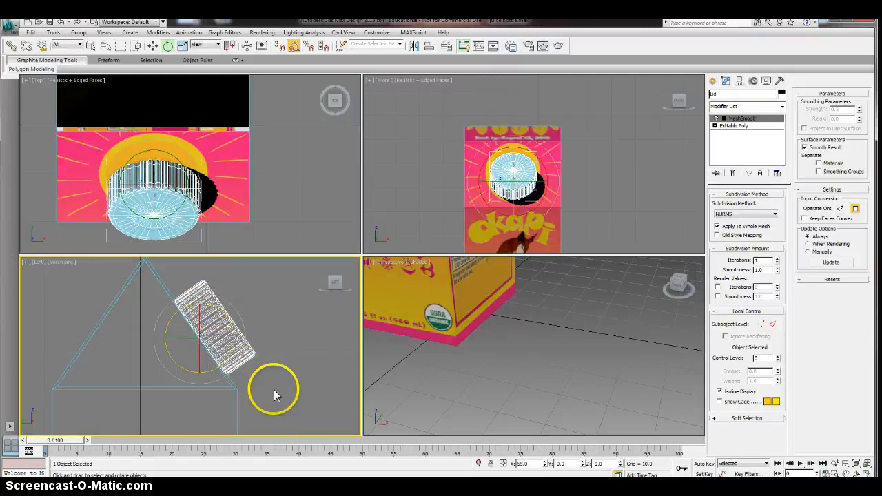
pyautogui.moveTo(274, 392); pyautogui.dragTo(214, 324)
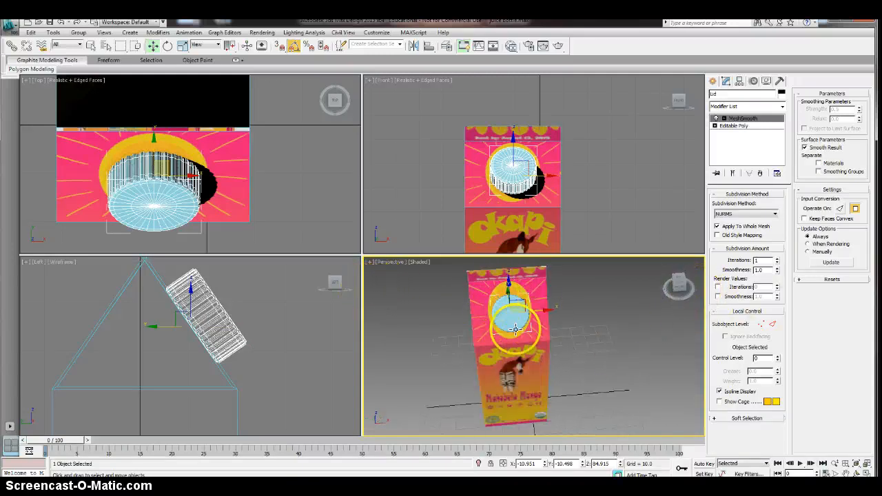
pyautogui.moveTo(515, 330); pyautogui.dragTo(530, 309)
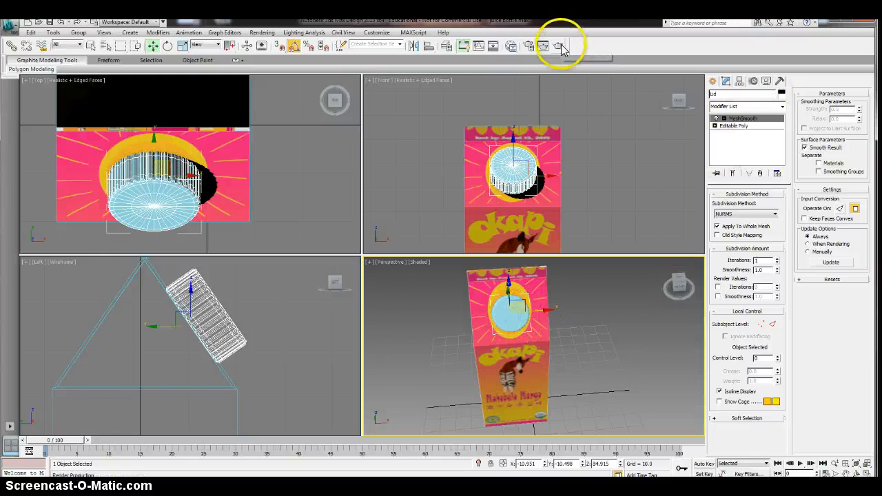
pyautogui.click(559, 45)
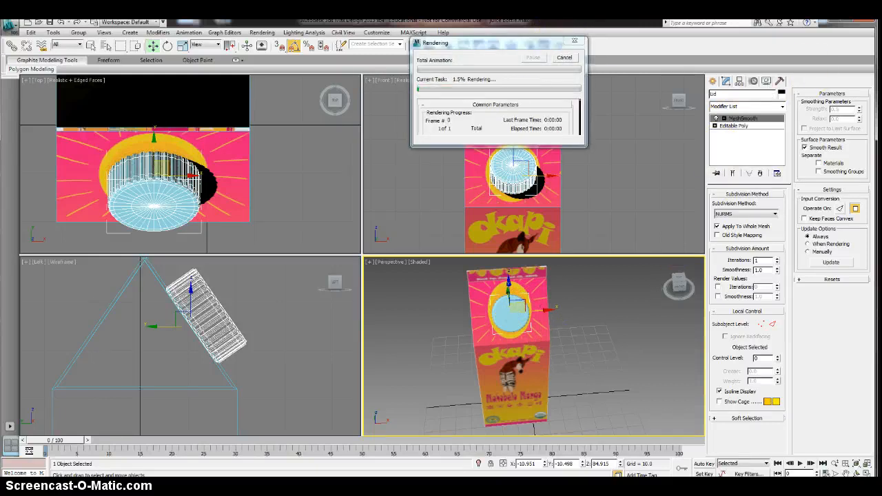